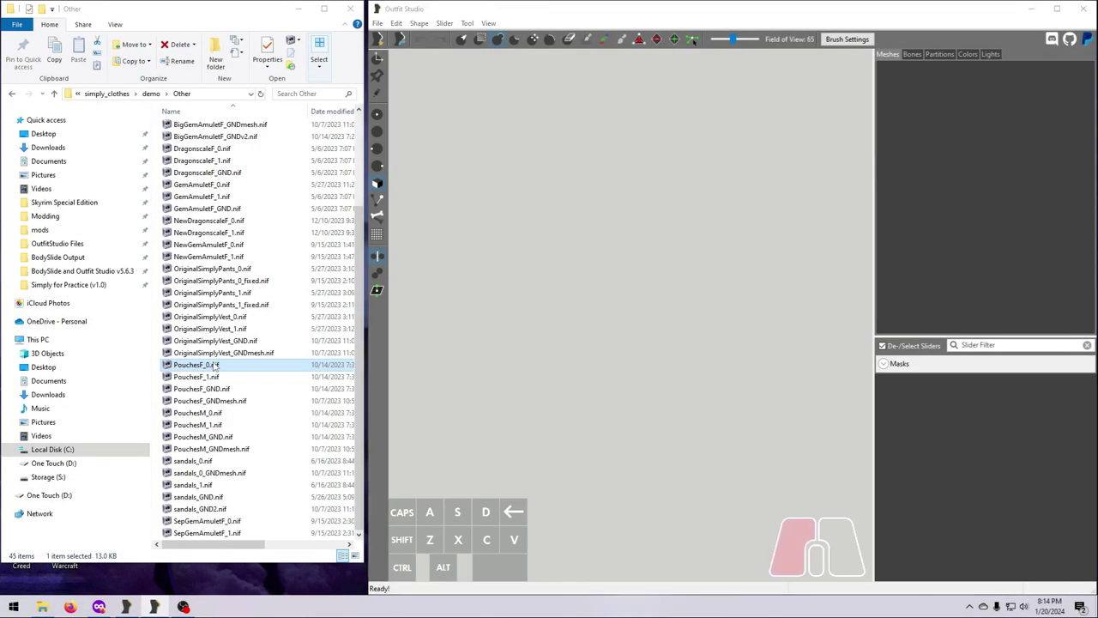
Step: Load the pouch .nif and drop the archmage robes in as a wireframe reference
double_click(195, 364)
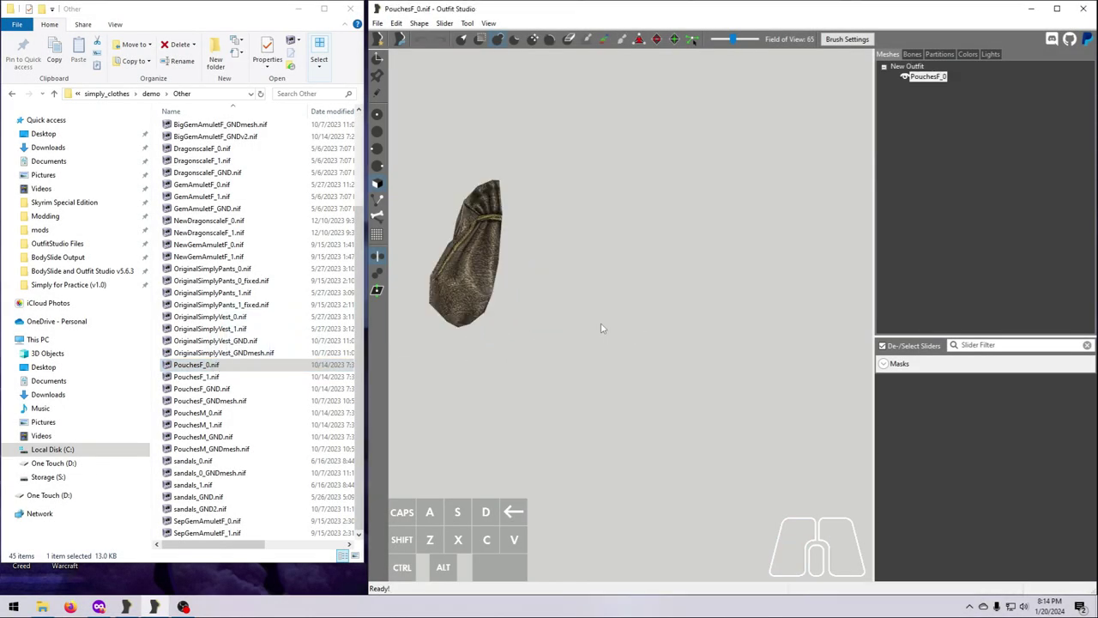
drag(601, 330, 532, 367)
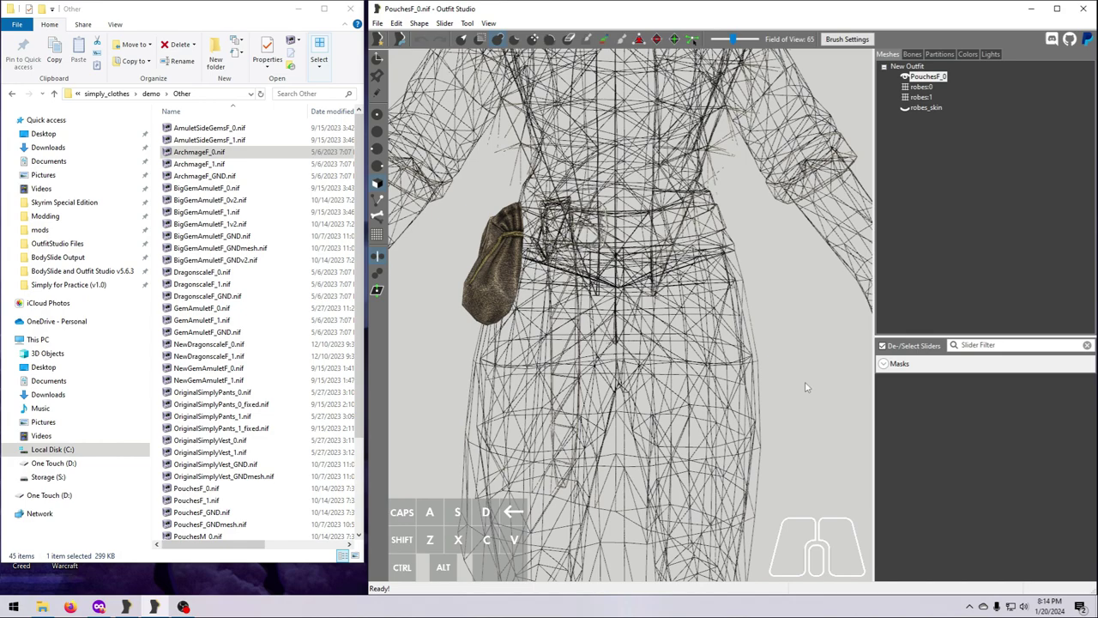
mouse_move(810, 381)
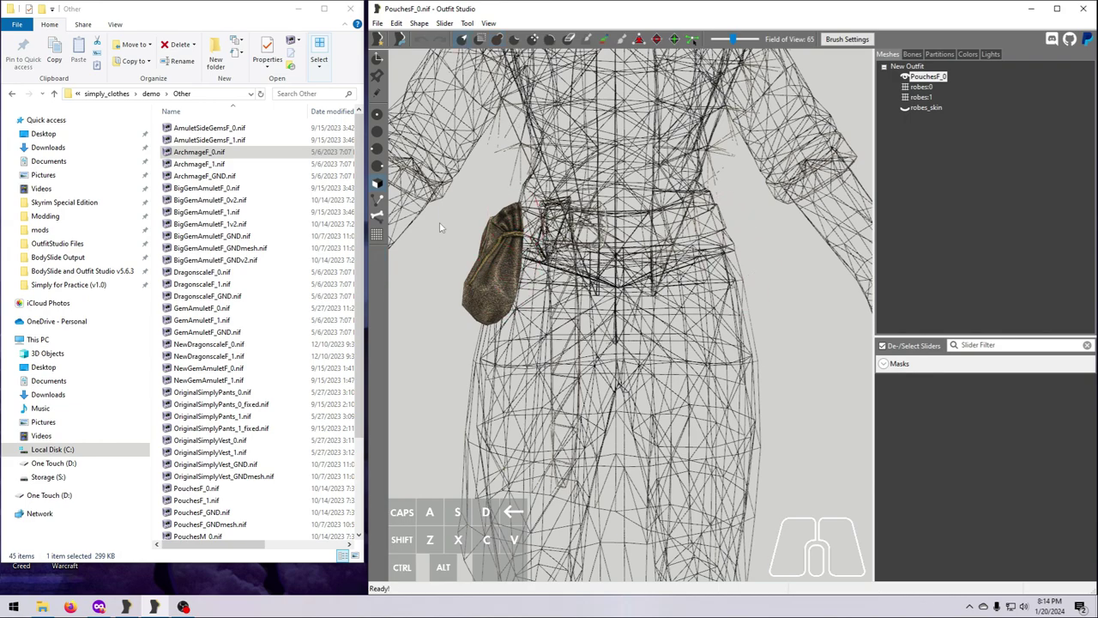
mouse_move(477, 288)
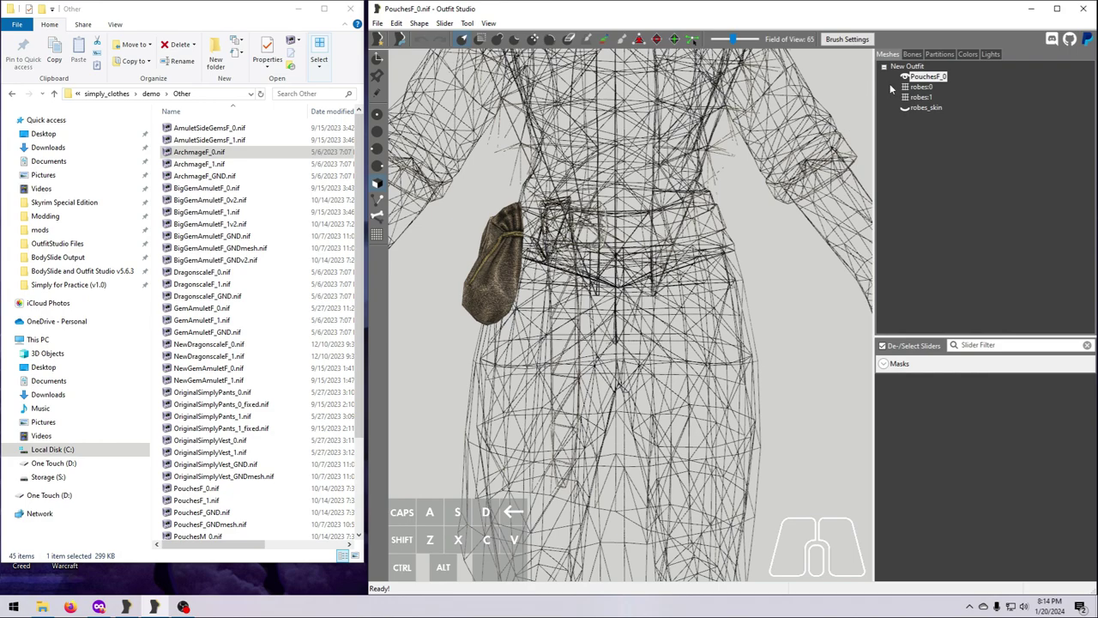
Step: Mirror the pouch shape to the opposite hip and show the robe mesh as solid
click(927, 77)
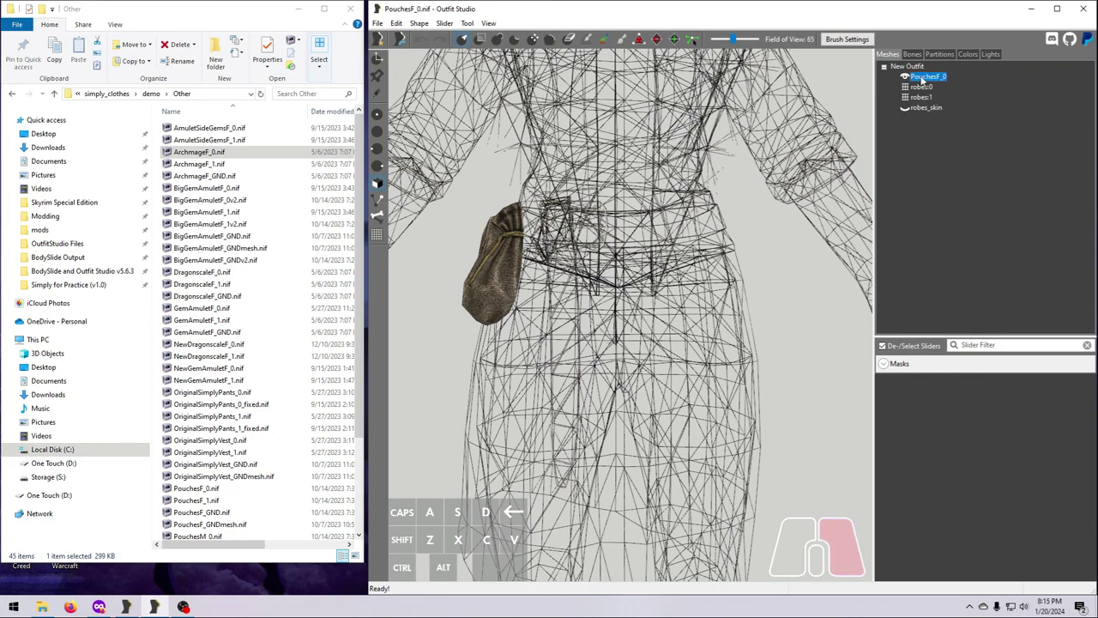
right_click(918, 77)
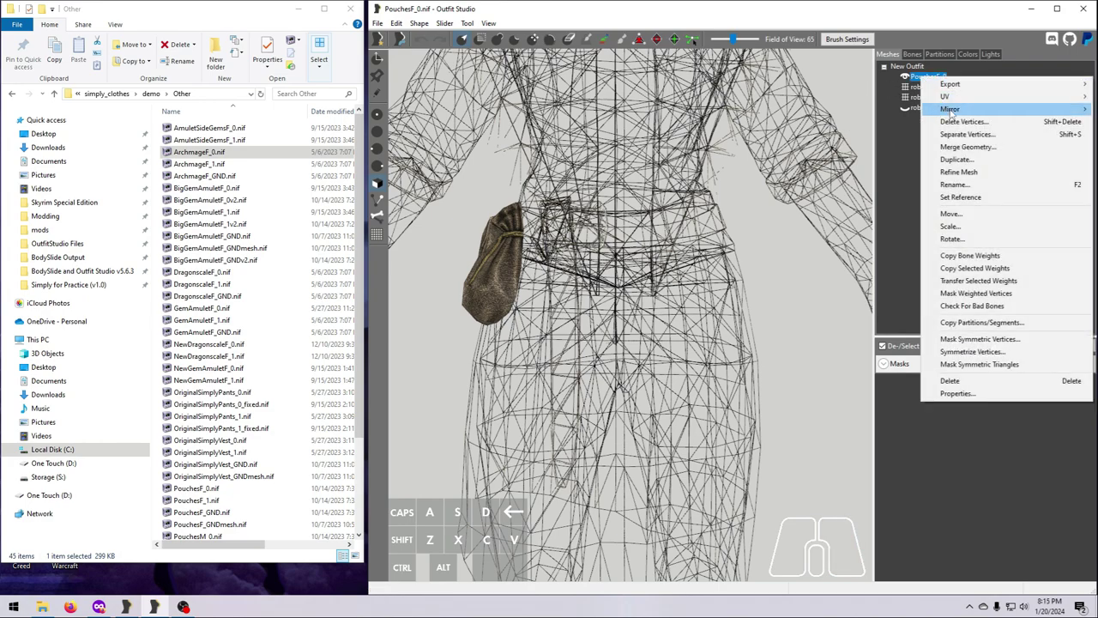
click(955, 110)
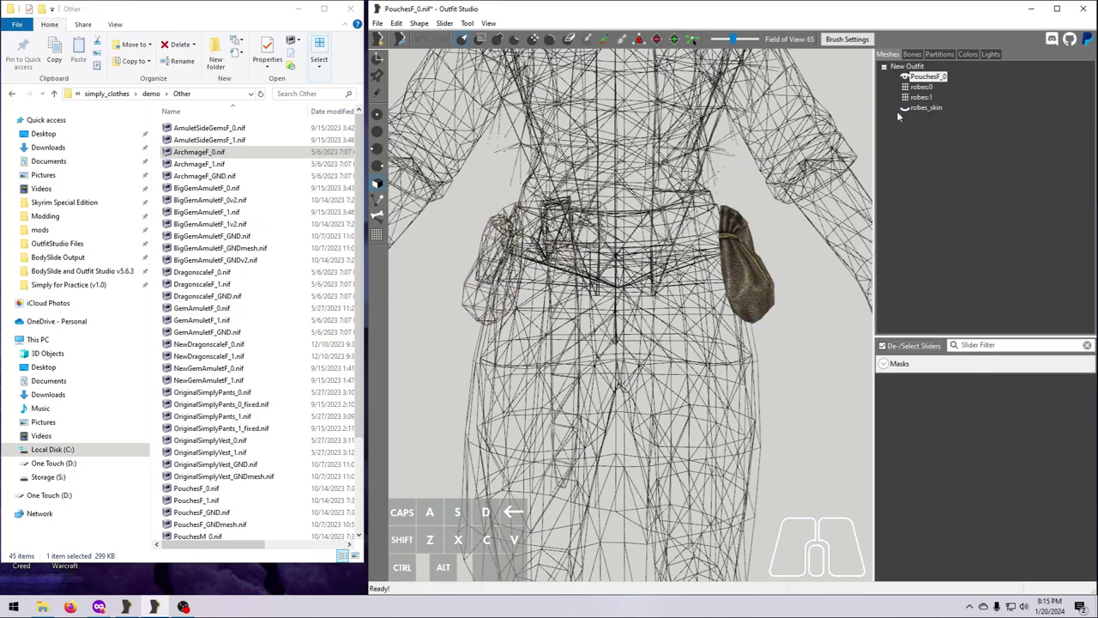
mouse_move(781, 400)
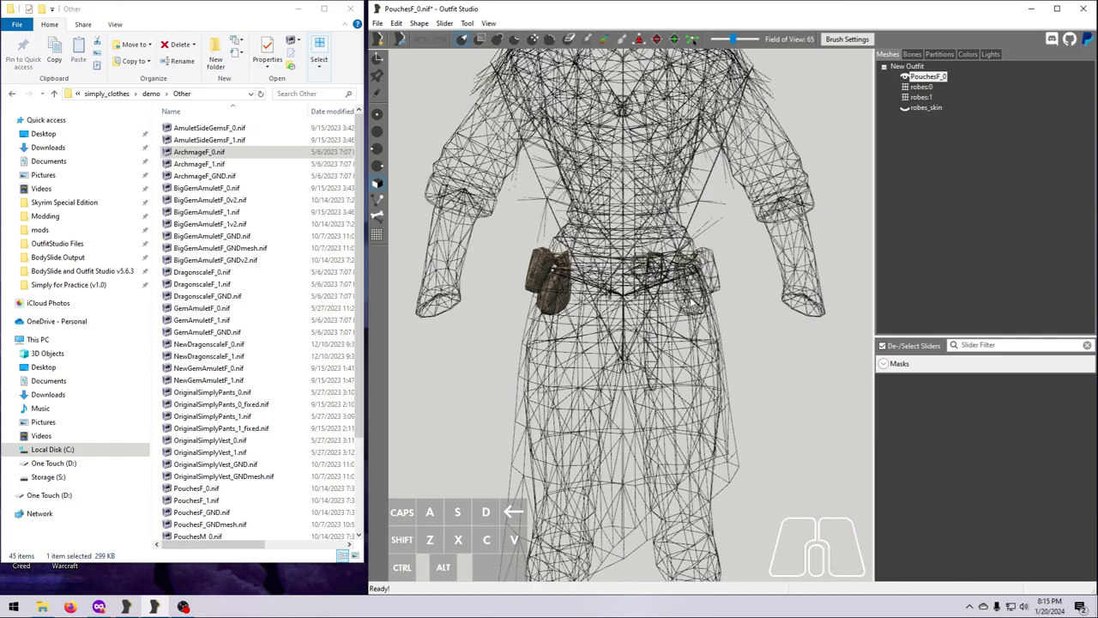
click(917, 52)
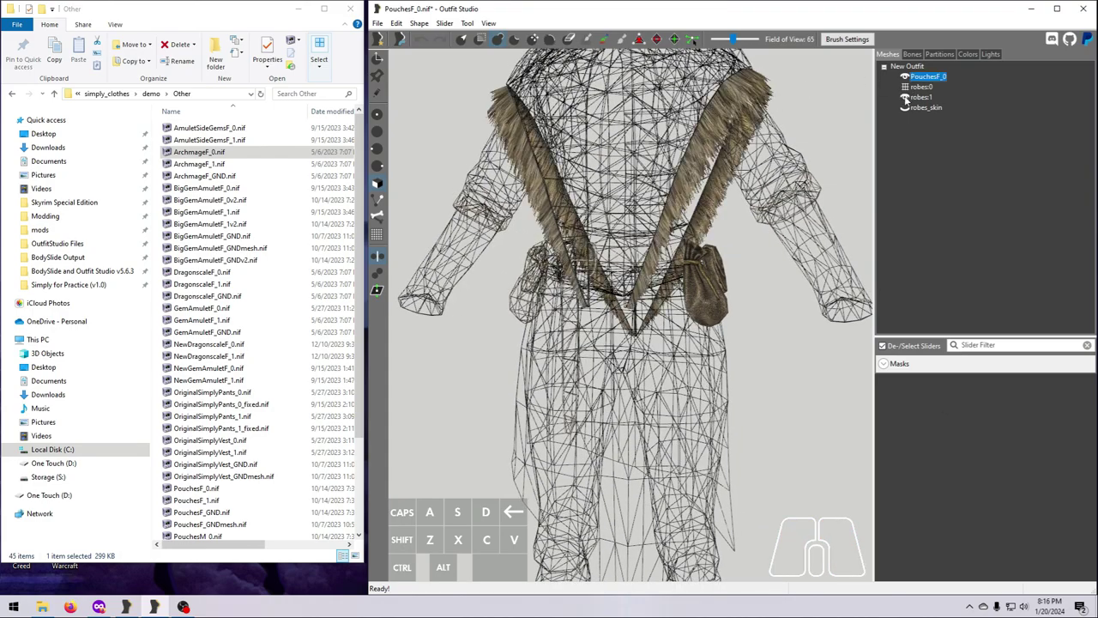
Step: Copy the robes' bone weights onto the pouch with default settings and view them in Bones
click(918, 89)
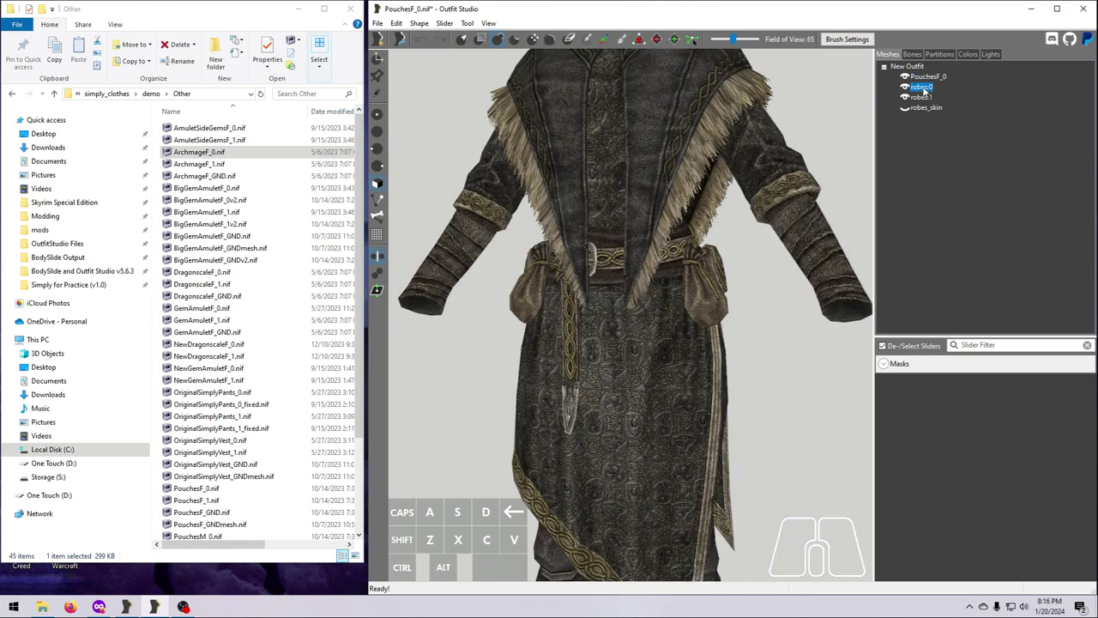
right_click(920, 89)
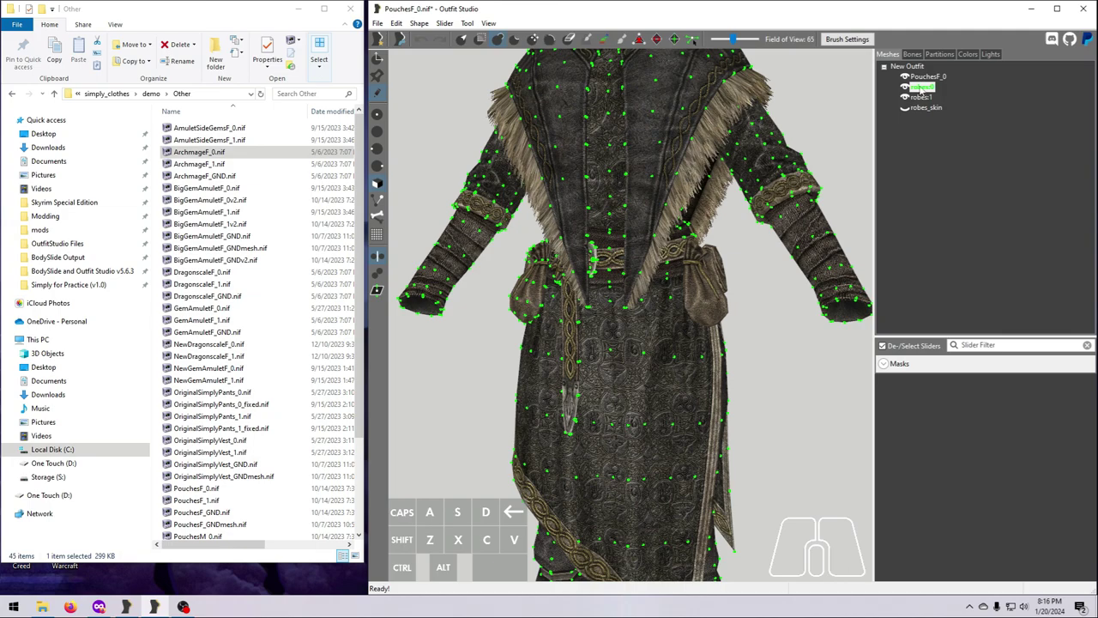
right_click(923, 80)
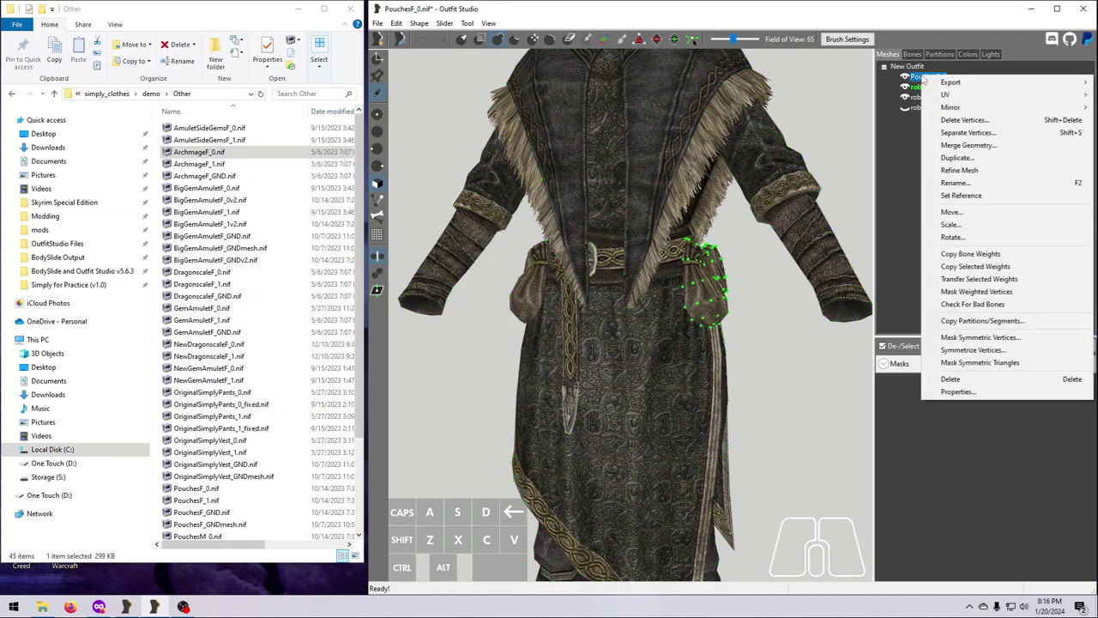
click(966, 254)
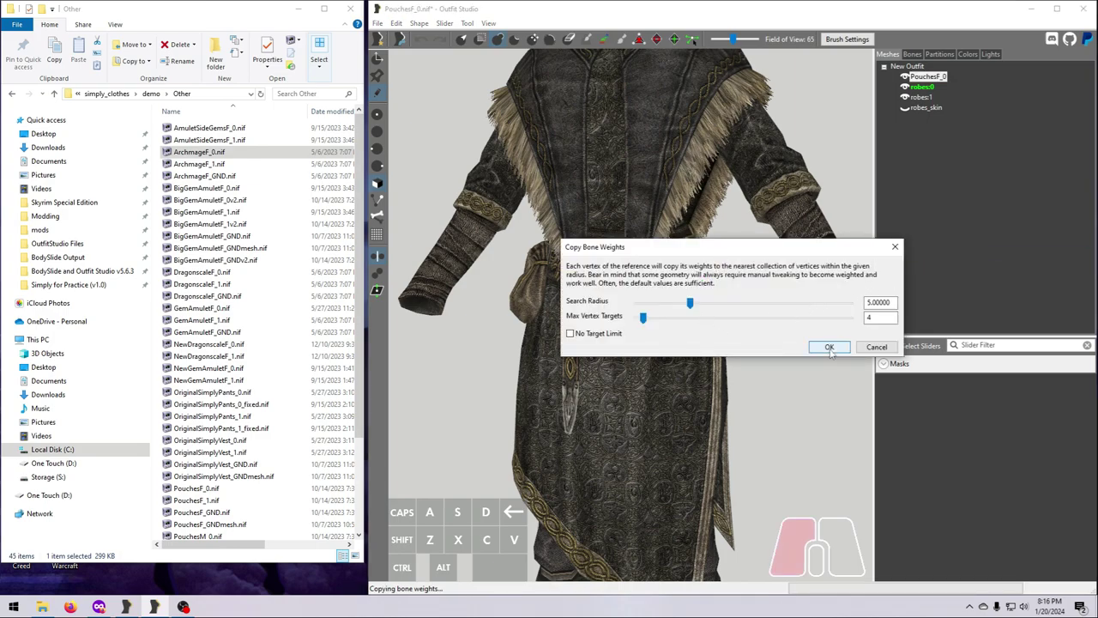
click(829, 347)
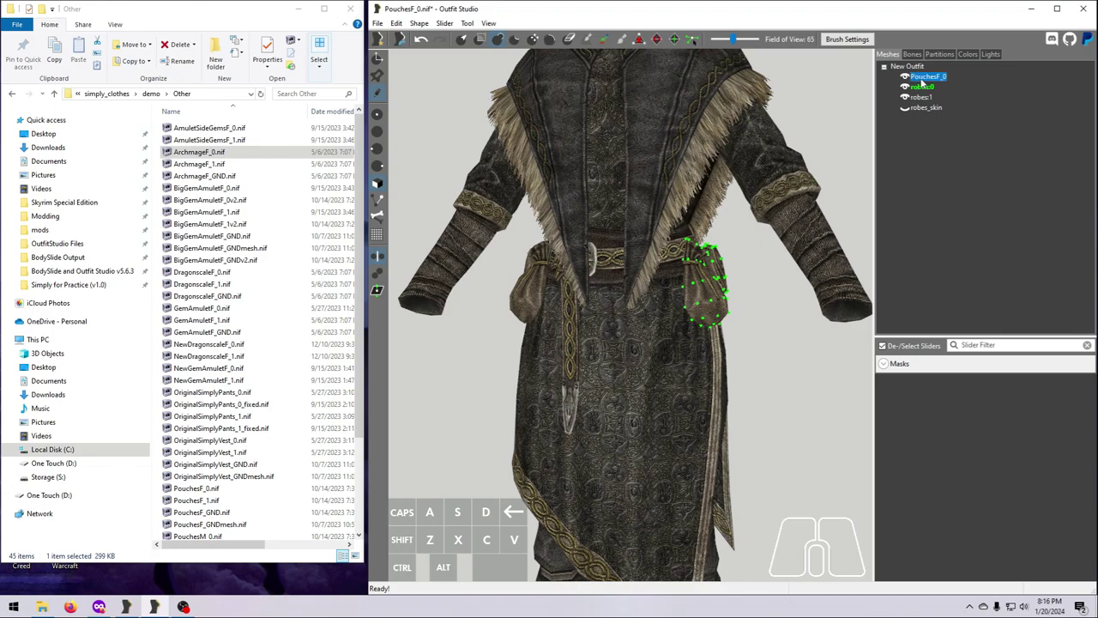
click(914, 55)
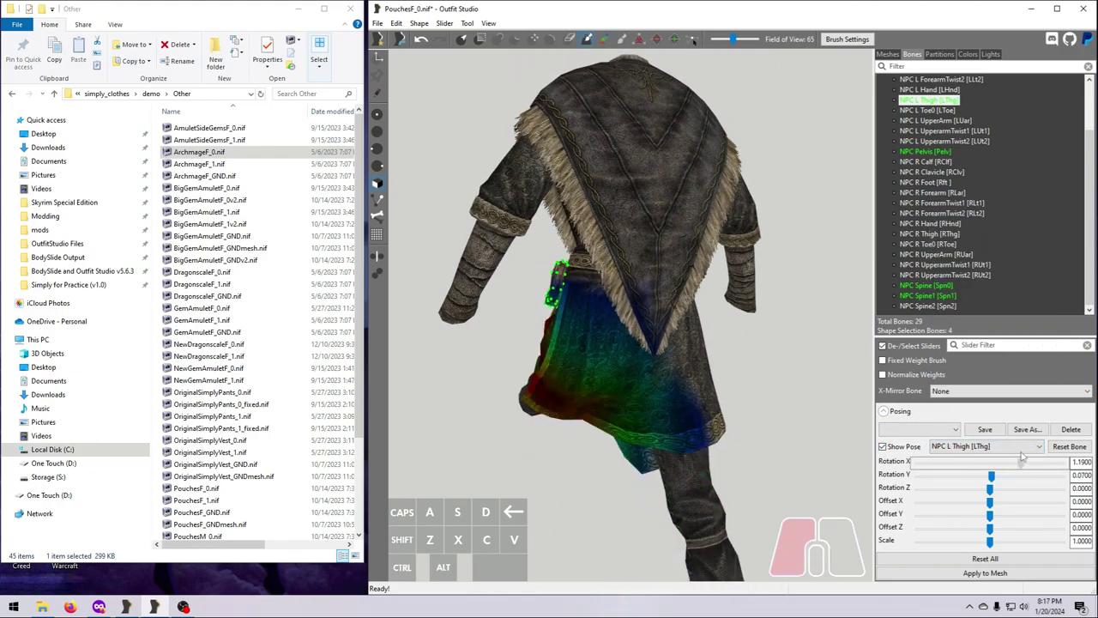
Step: Clear the pouch and robes project, leaving the workspace empty
drag(992, 462, 995, 462)
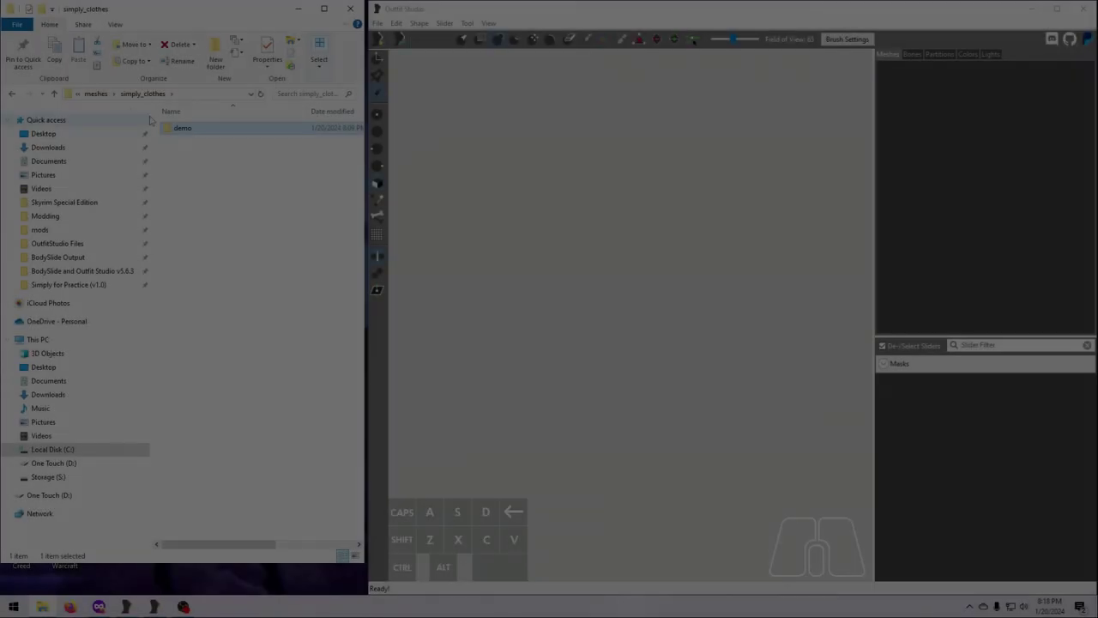
Step: Load shorts_0.nif from the demo folder and select its Legband_0 shape
double_click(182, 127)
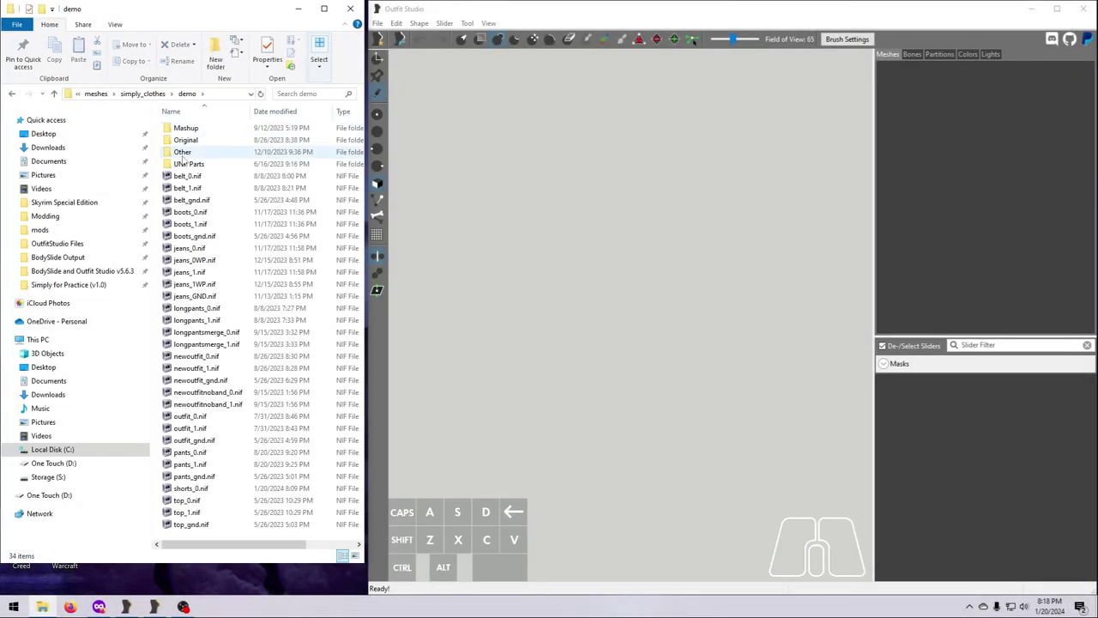
click(188, 487)
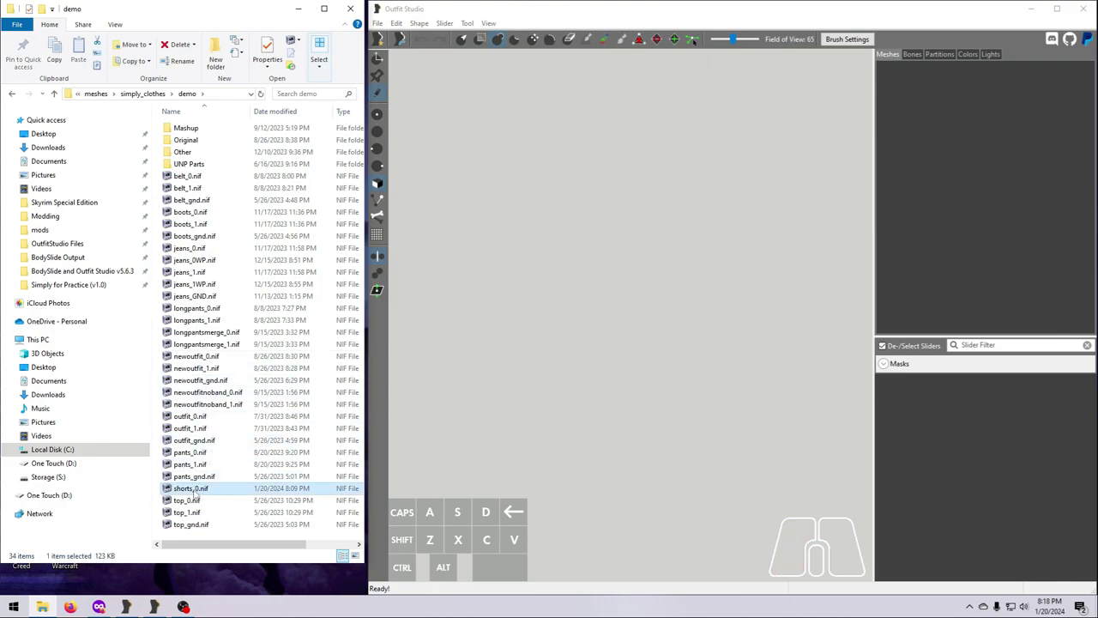
double_click(189, 488)
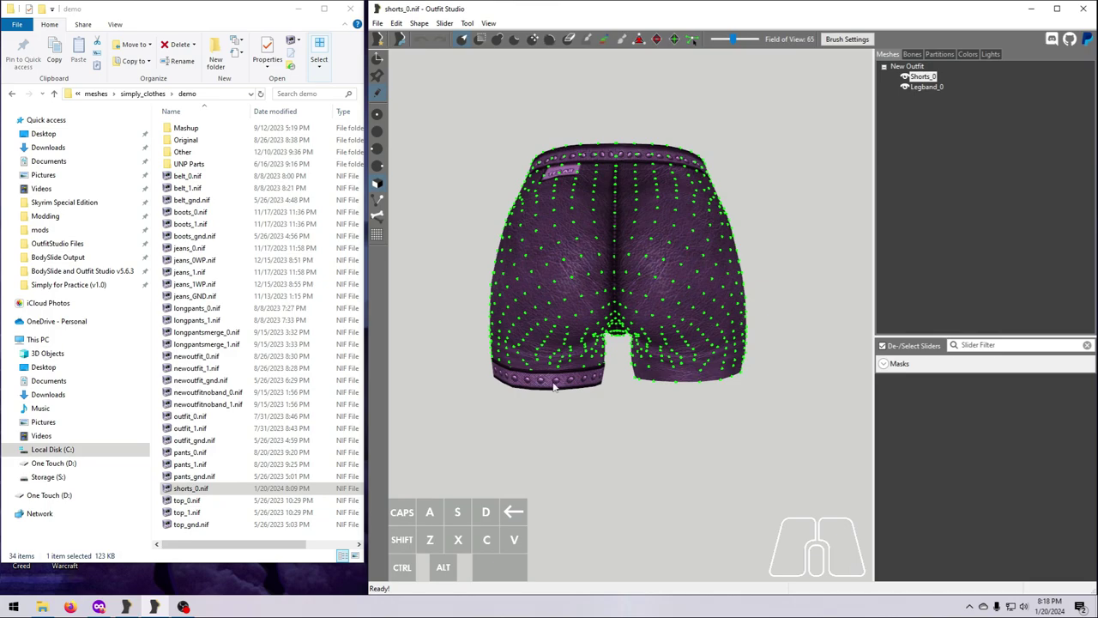
mouse_move(666, 378)
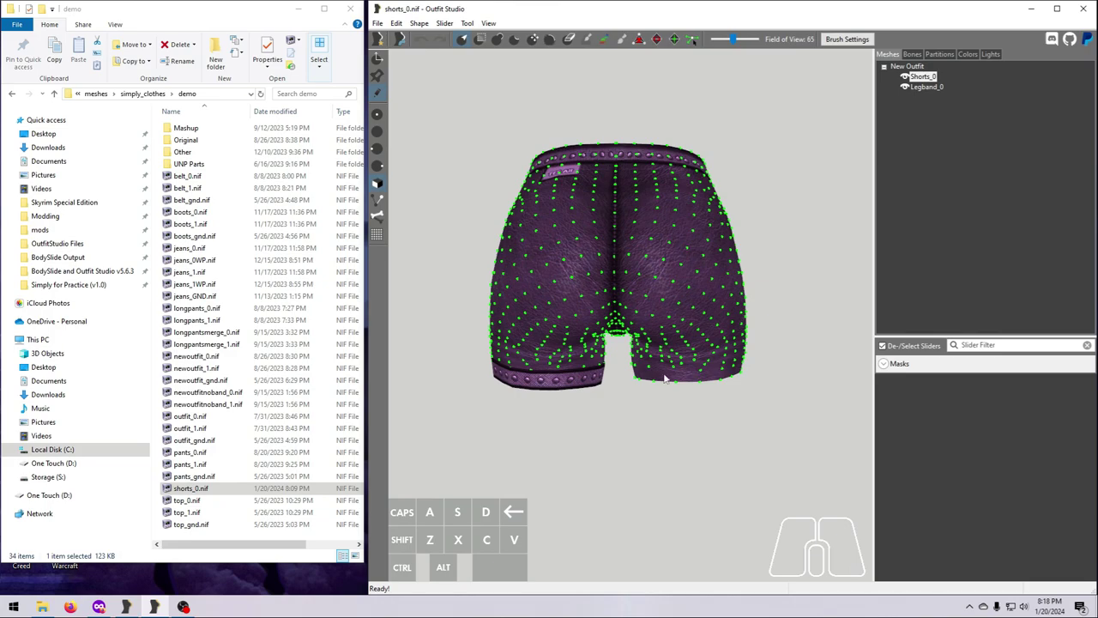
mouse_move(660, 381)
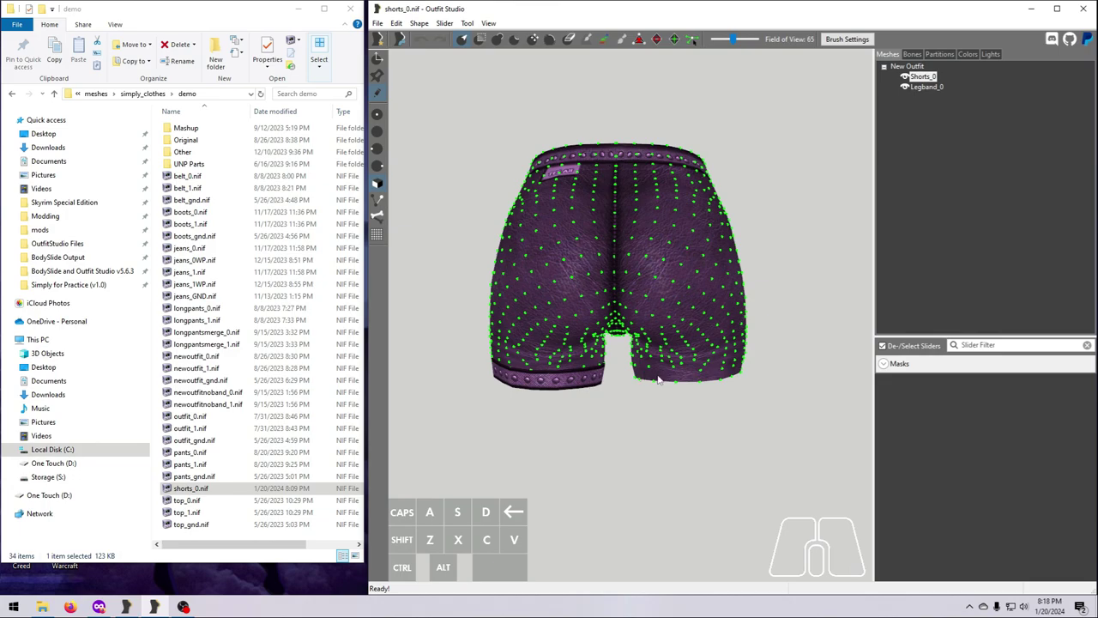
click(927, 93)
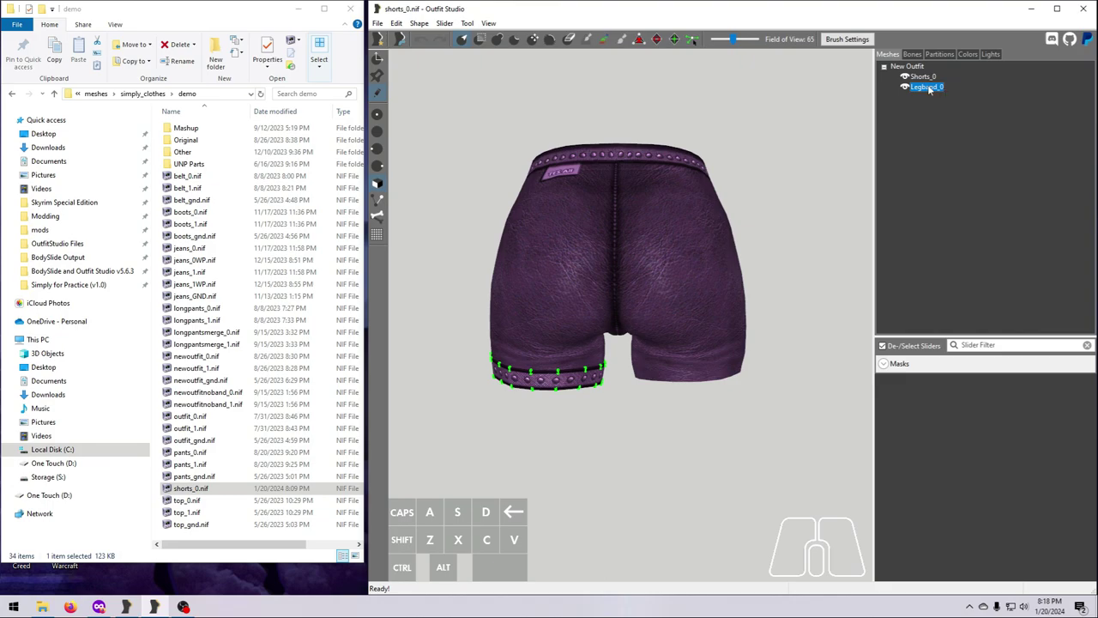
Step: Duplicate Legband_0 as a new shape named 'legband'
right_click(925, 86)
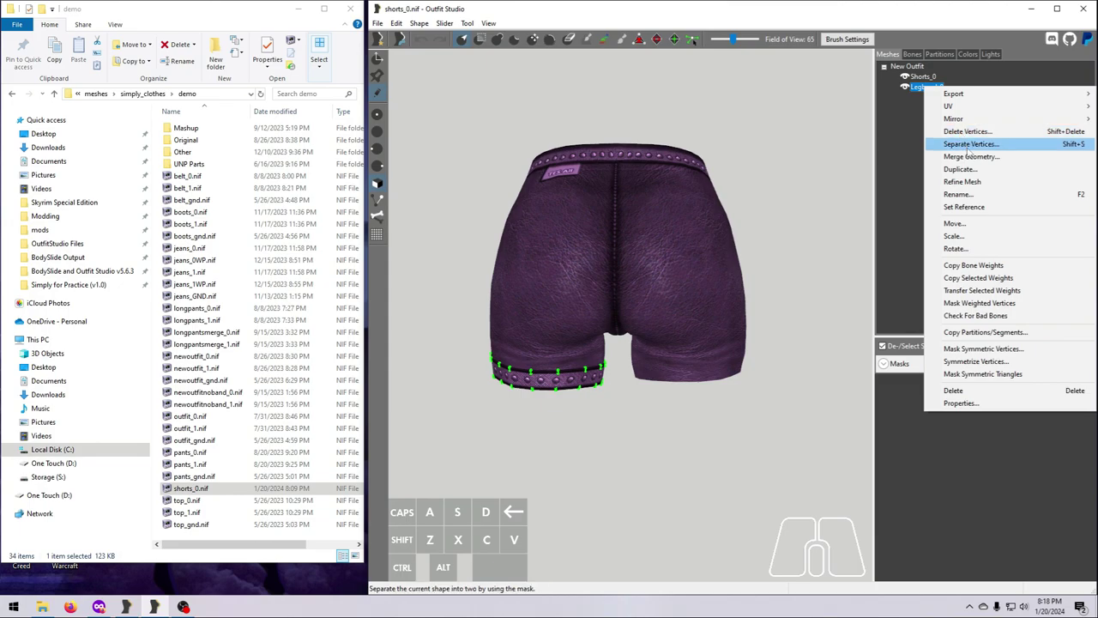
click(958, 170)
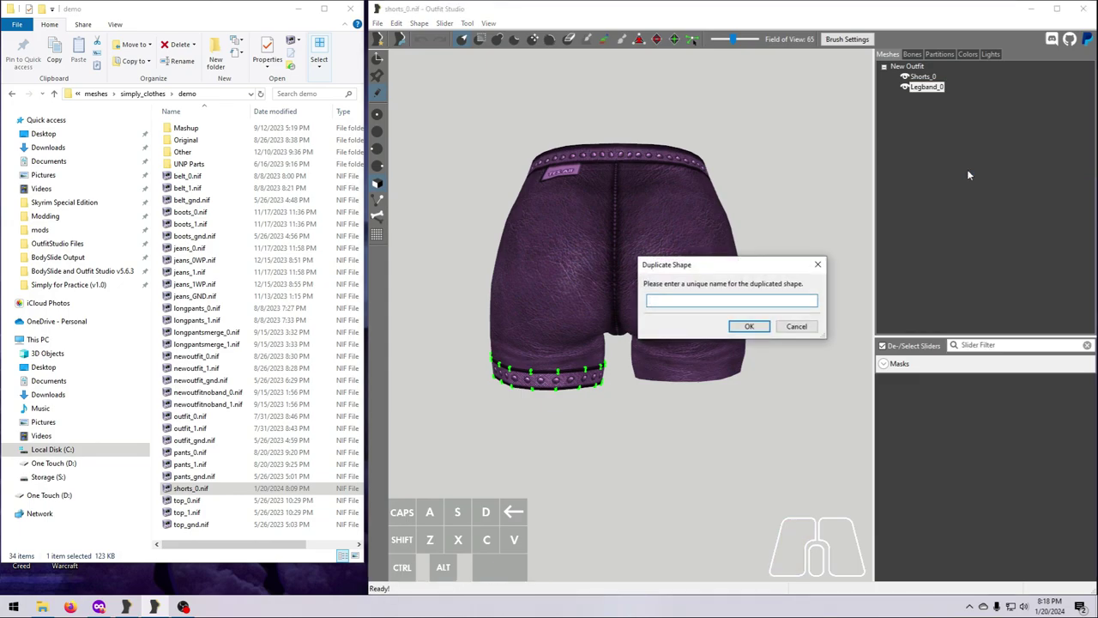
text(legband)
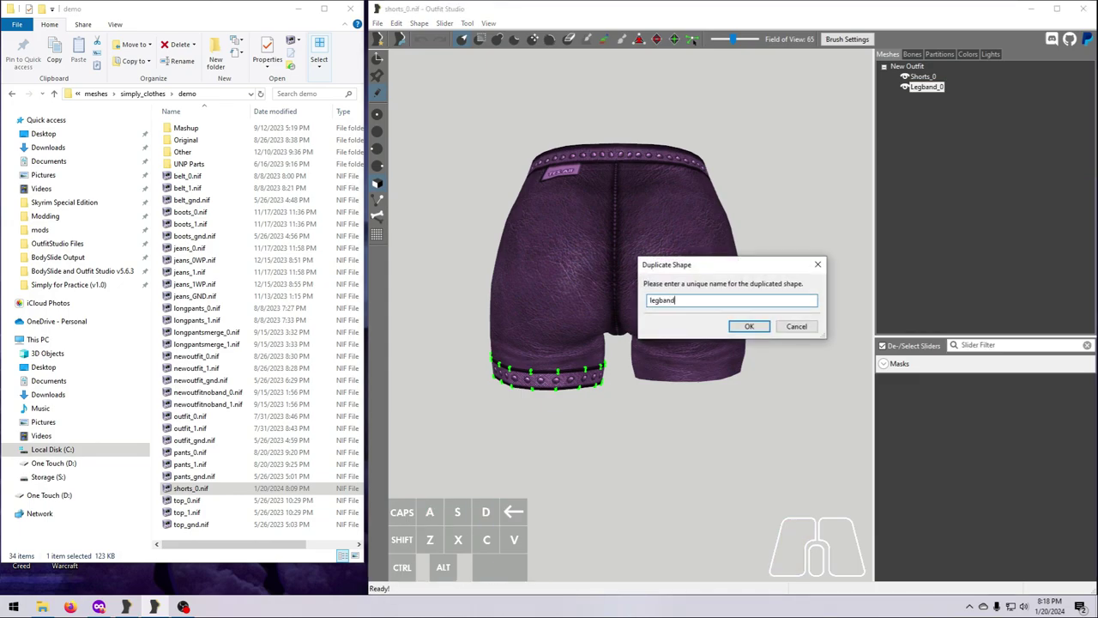
click(748, 326)
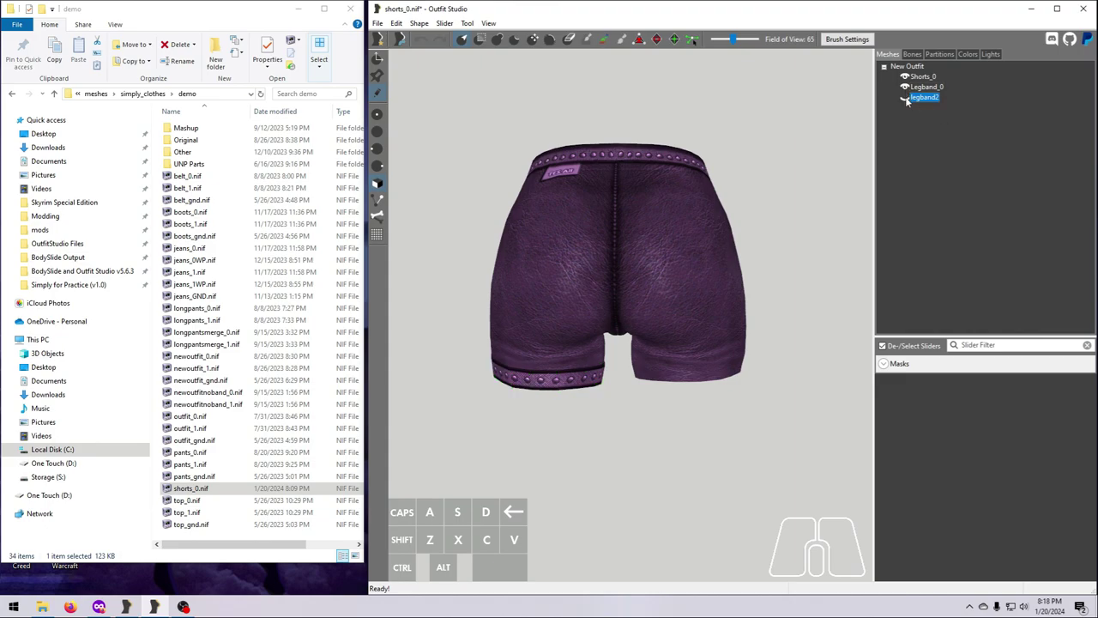
Step: Select the duplicate leg band and bring up its shape actions for mirroring
click(903, 97)
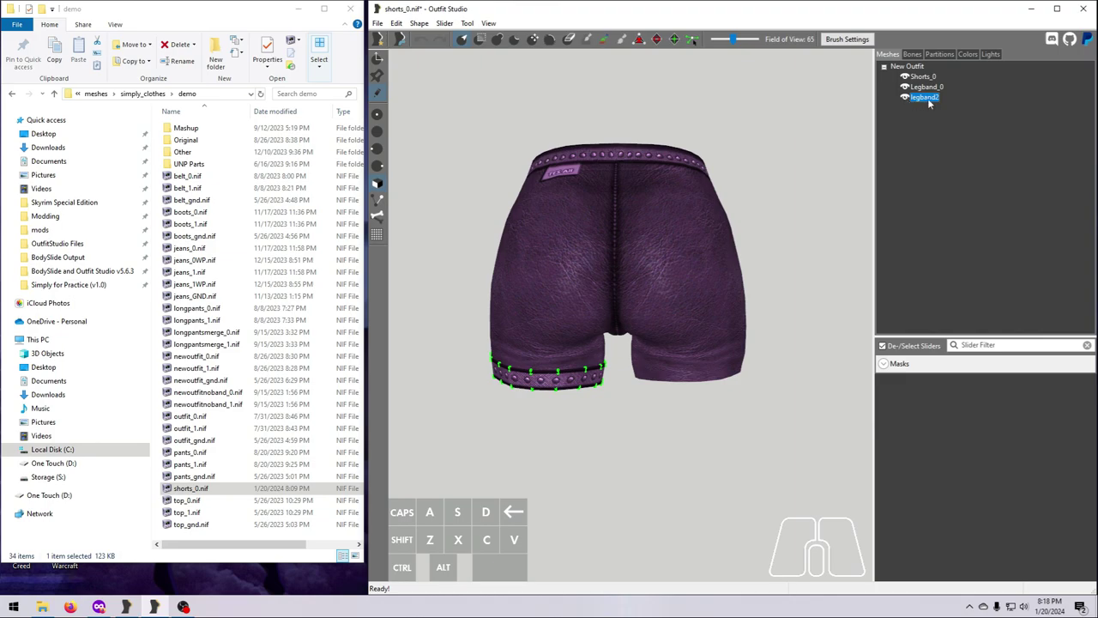
right_click(923, 98)
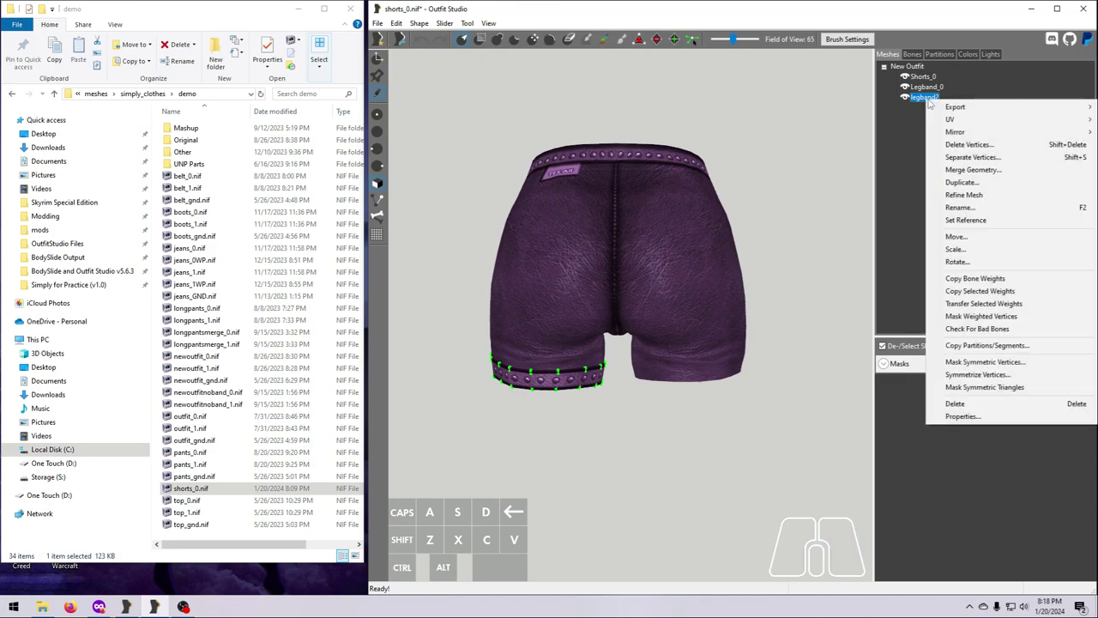
mouse_move(954, 130)
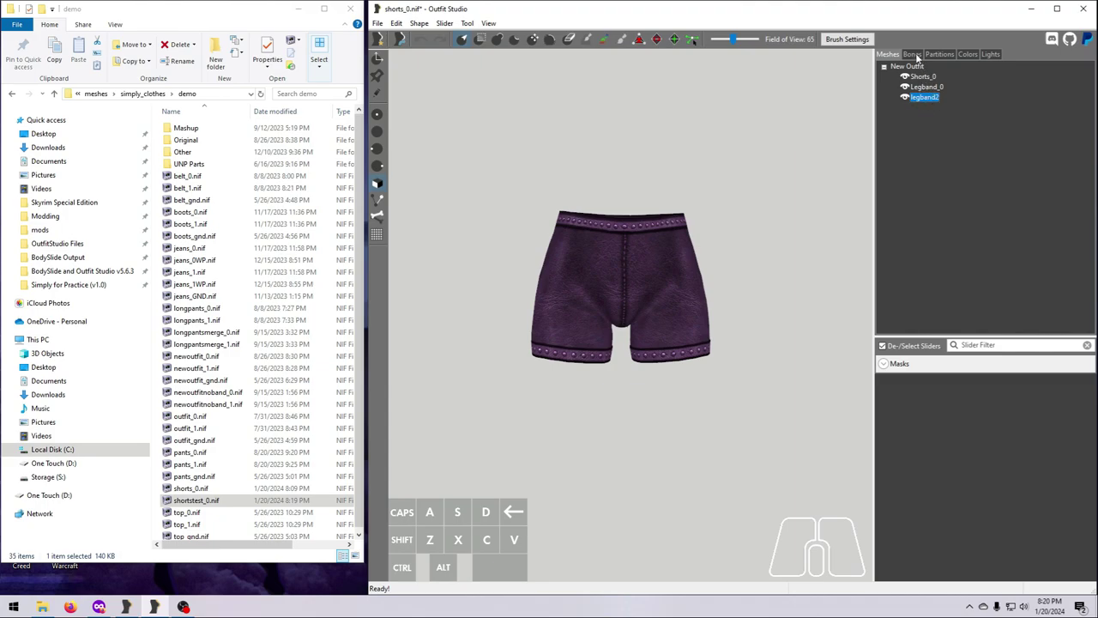
click(913, 54)
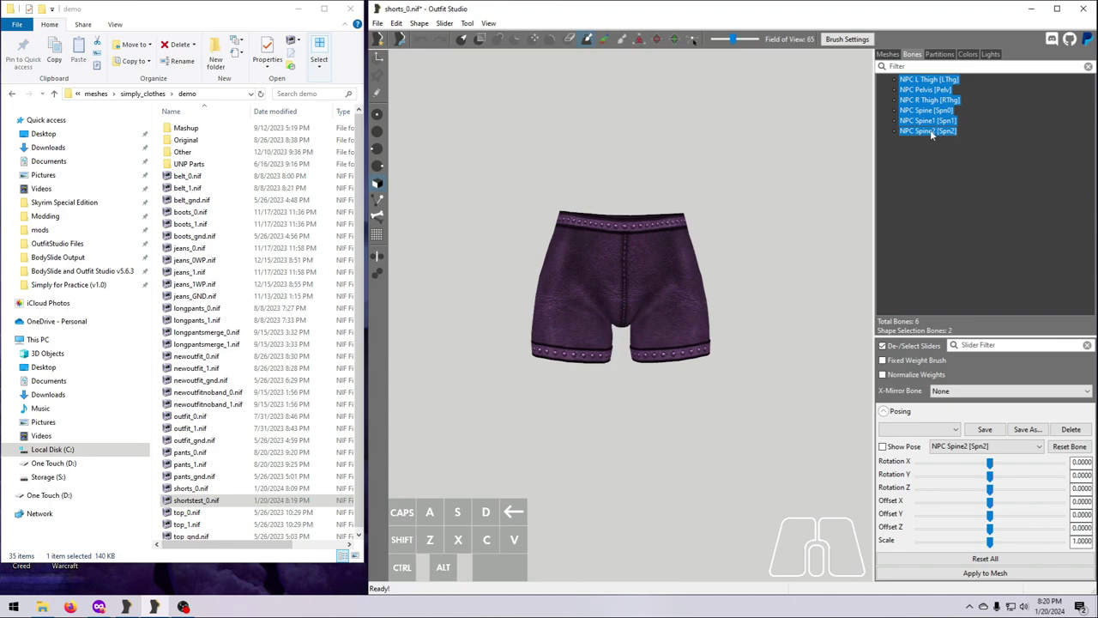
right_click(929, 131)
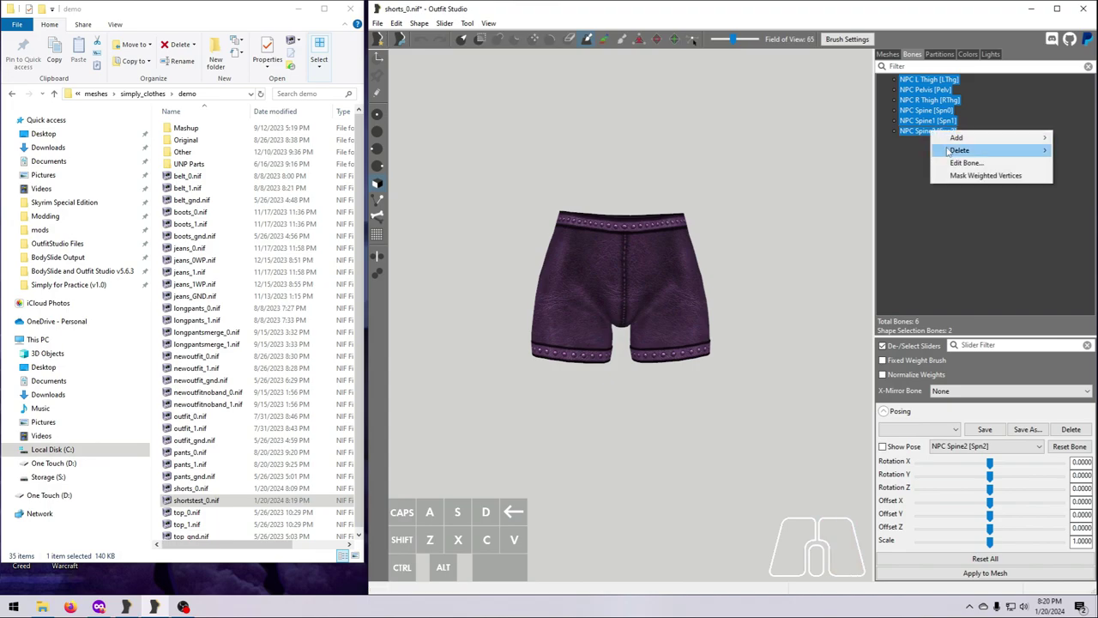
mouse_move(958, 138)
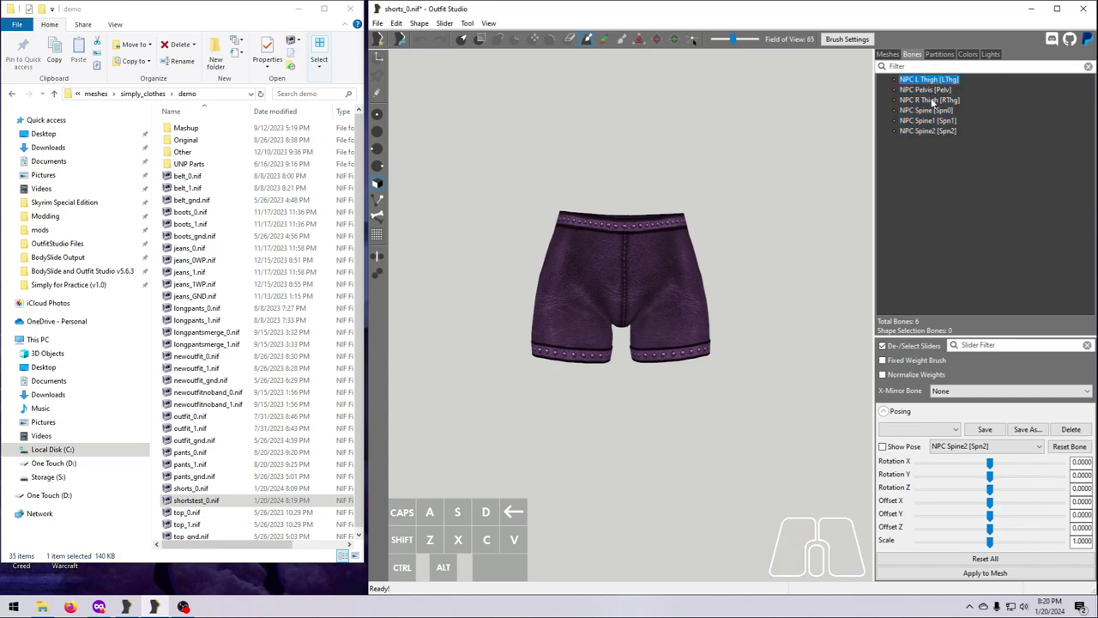
click(929, 100)
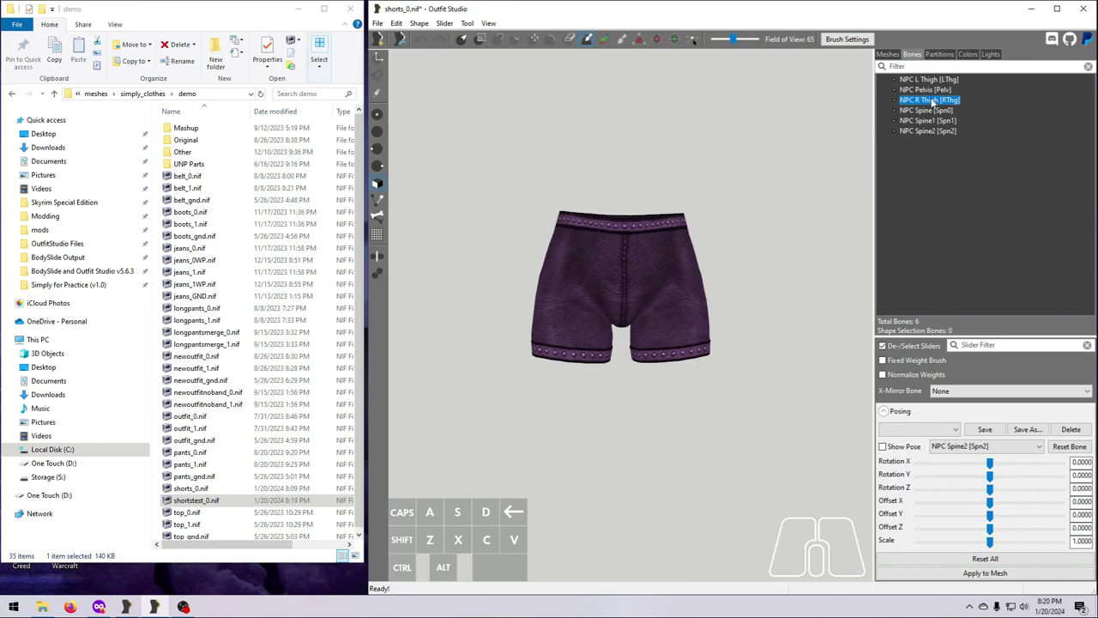
mouse_move(930, 136)
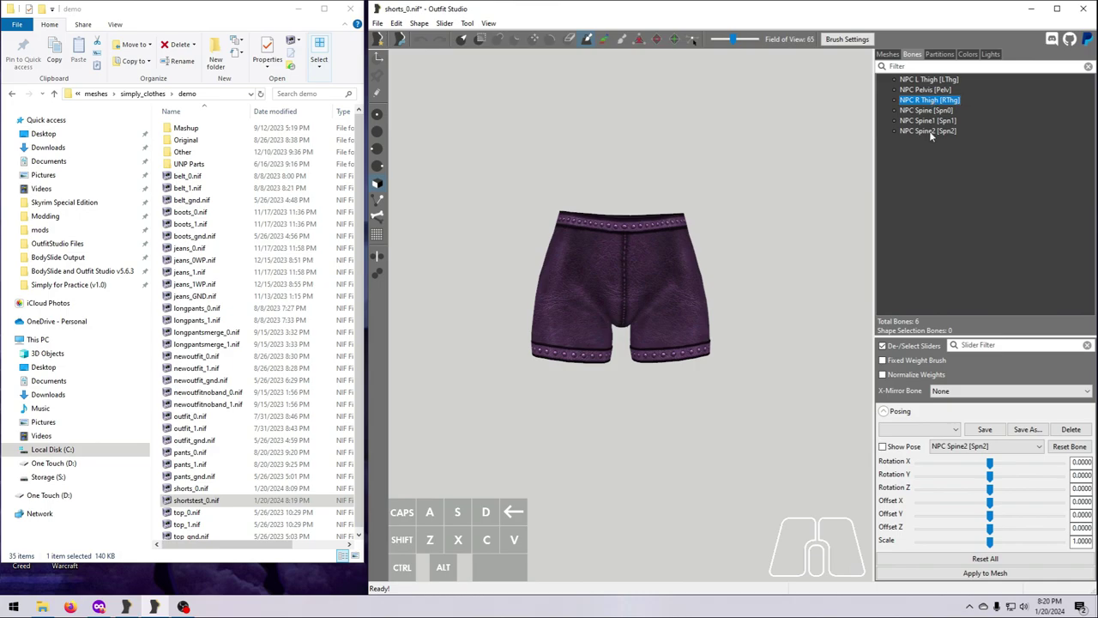
mouse_move(937, 175)
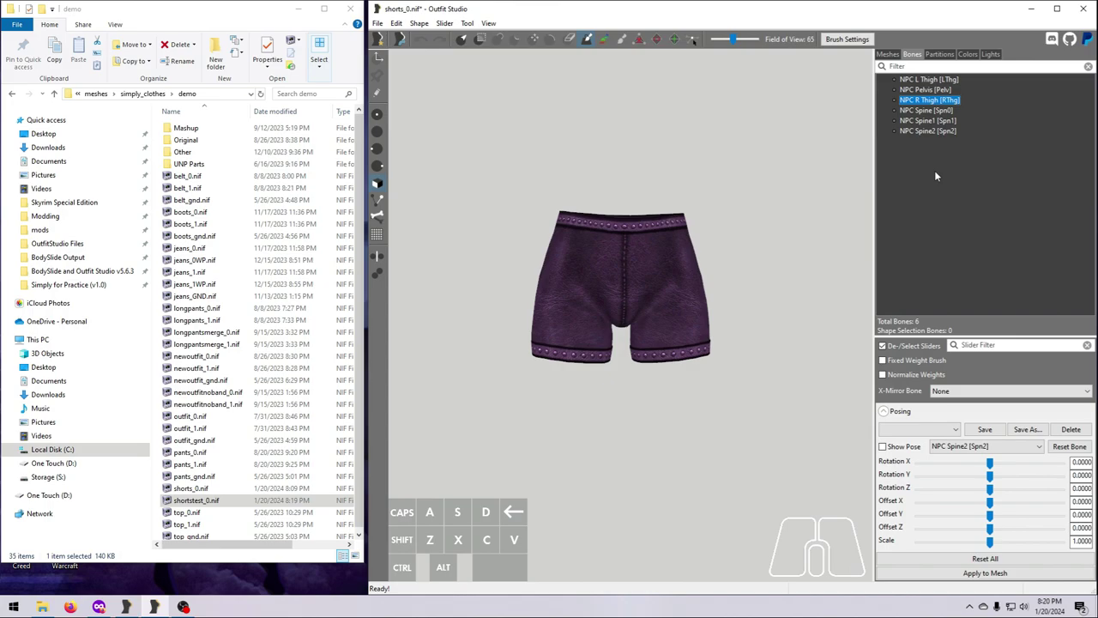
mouse_move(927, 163)
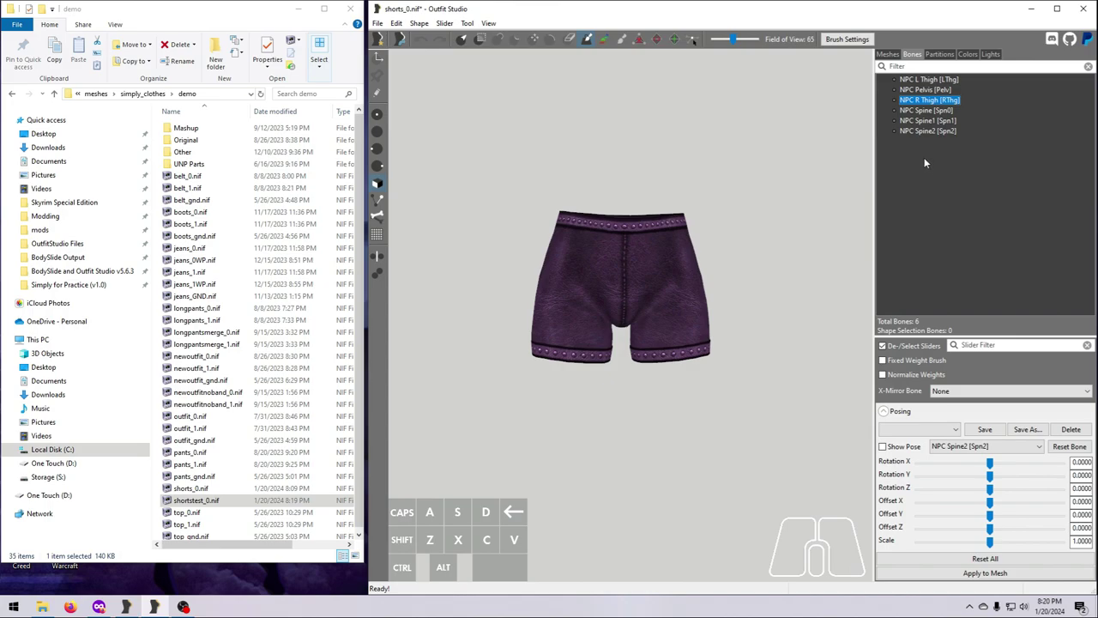
Step: Add the pauldron bone from the skeleton's spine/clavicle branch to the outfit's bone list
right_click(925, 163)
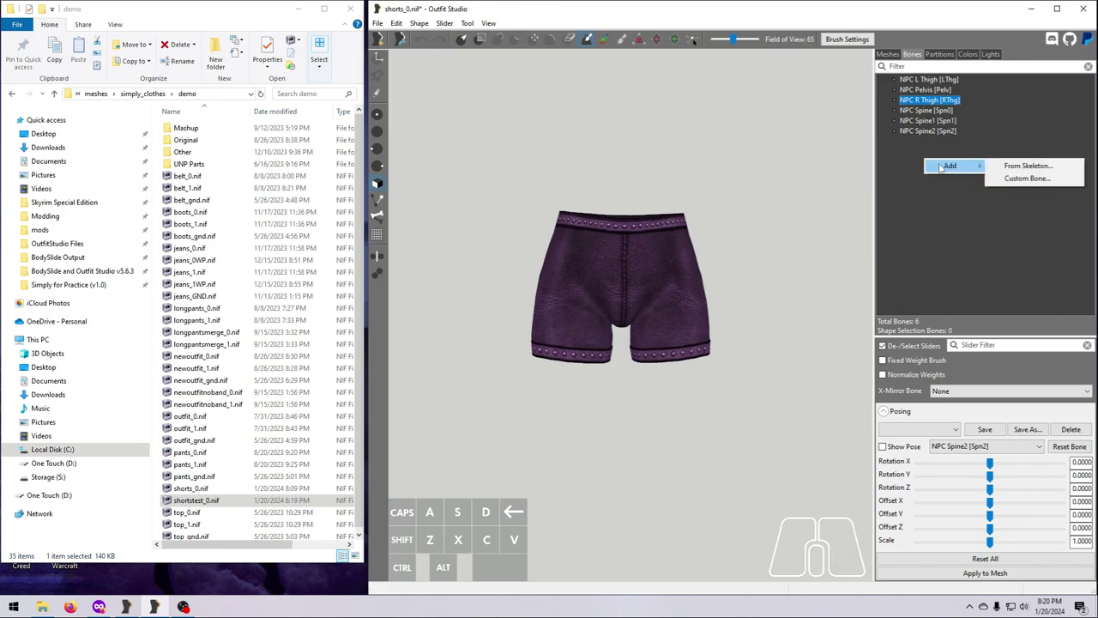
click(1025, 165)
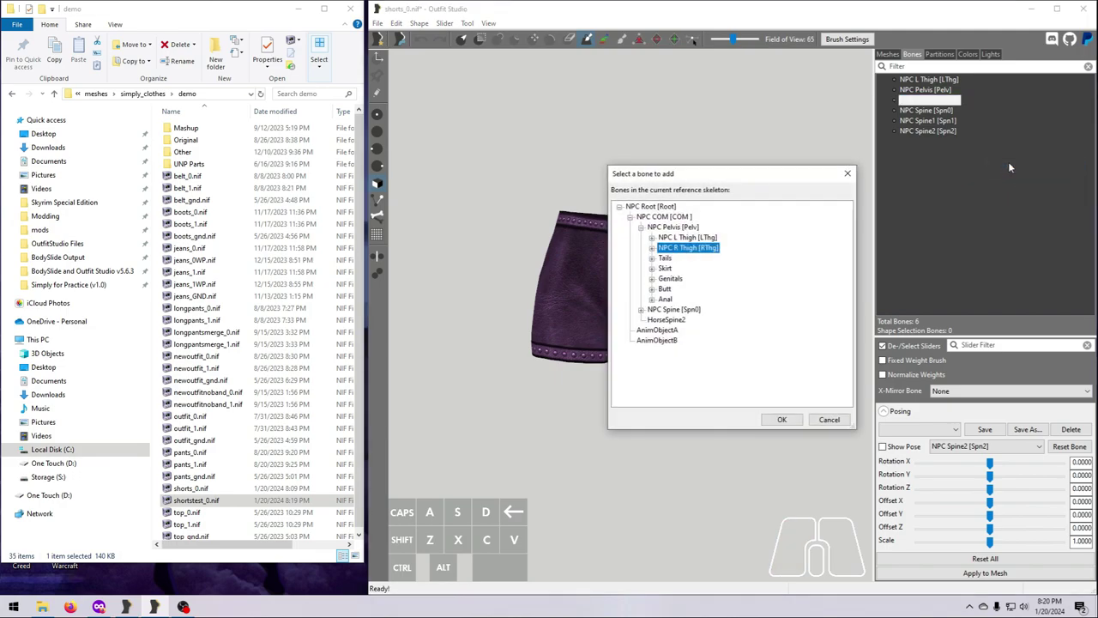
click(652, 247)
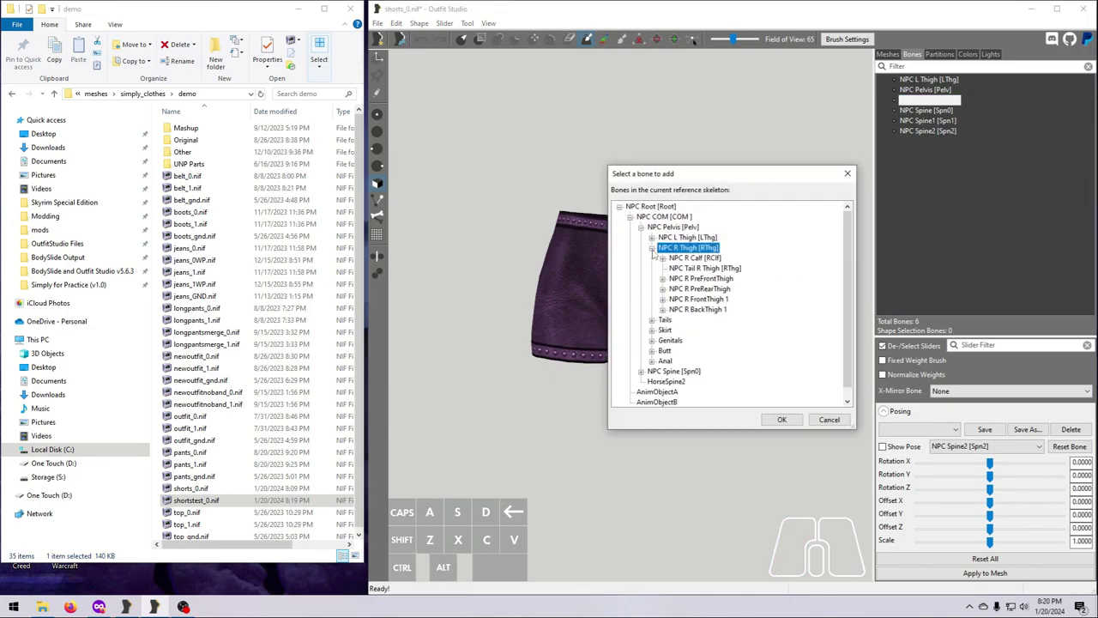
click(655, 237)
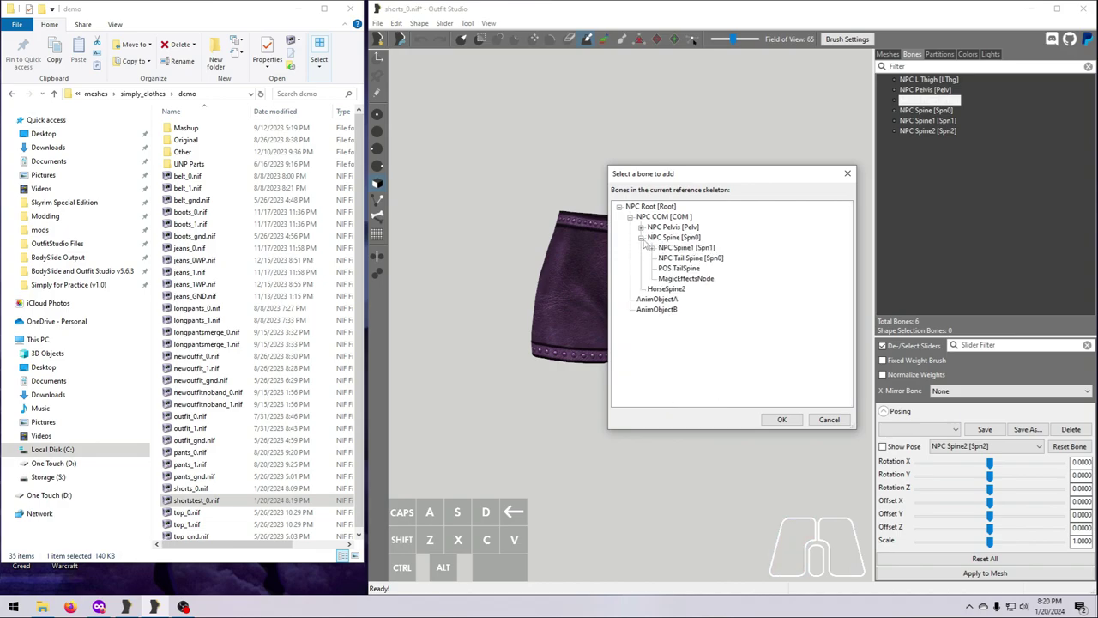
click(642, 247)
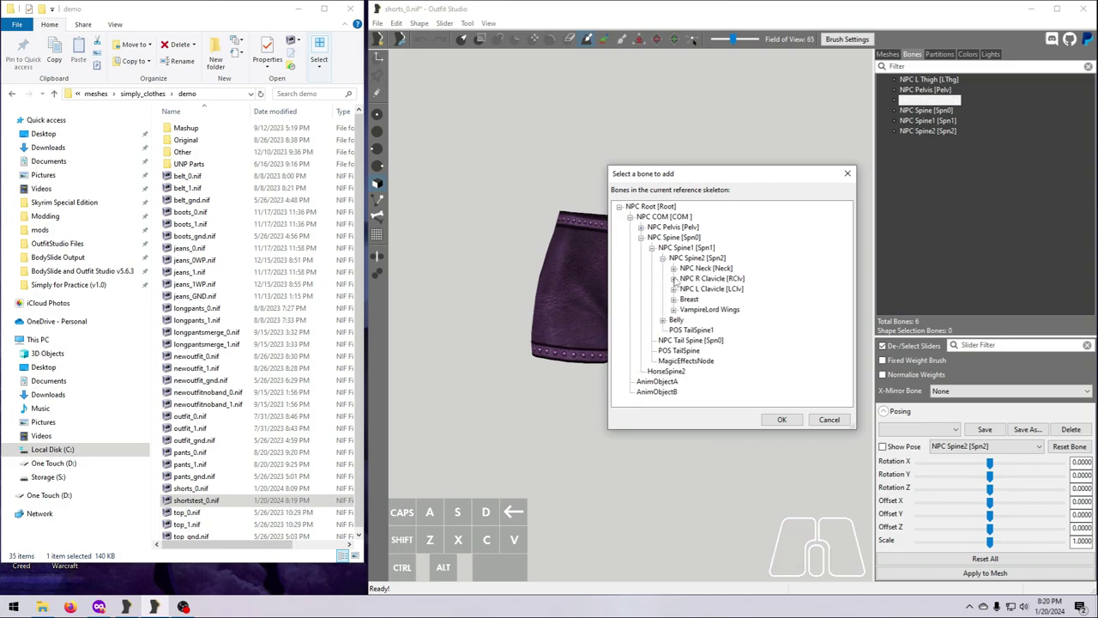
click(676, 278)
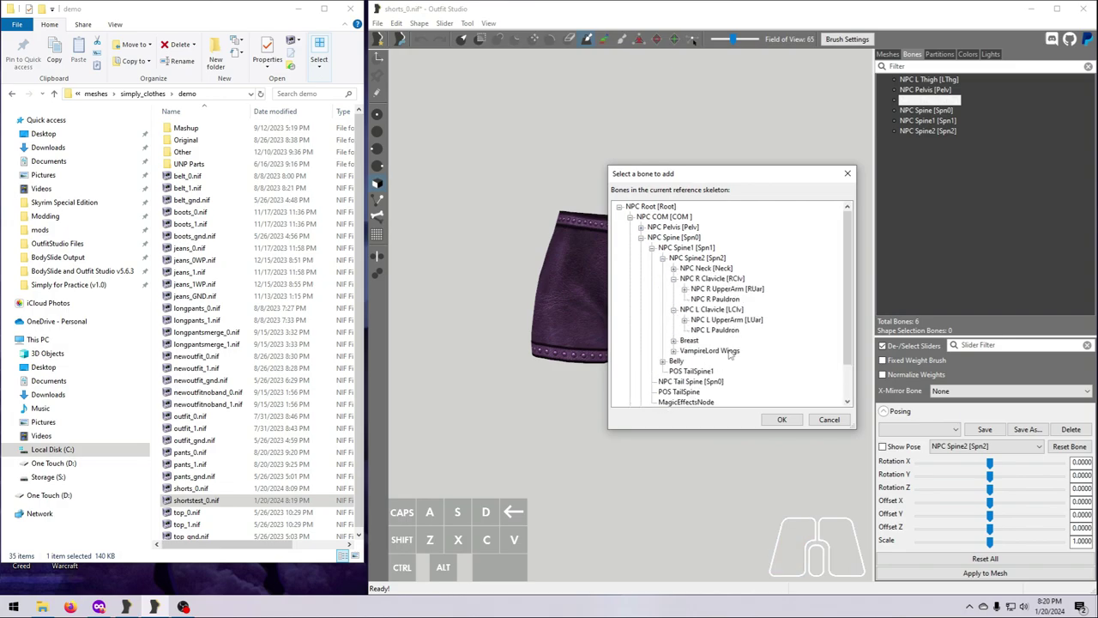
click(783, 418)
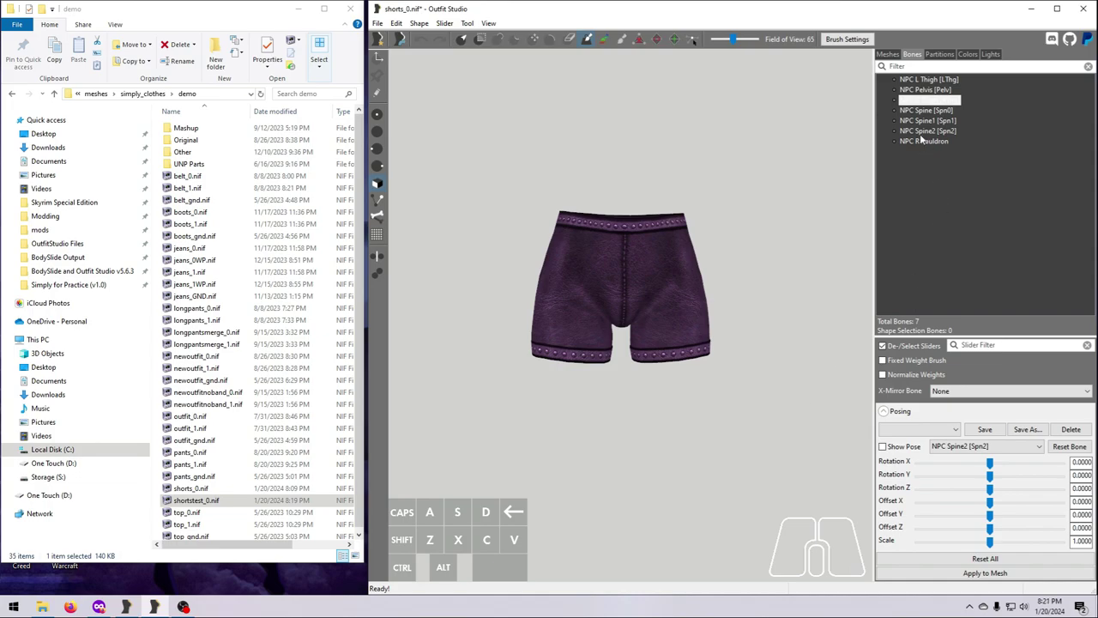
click(889, 53)
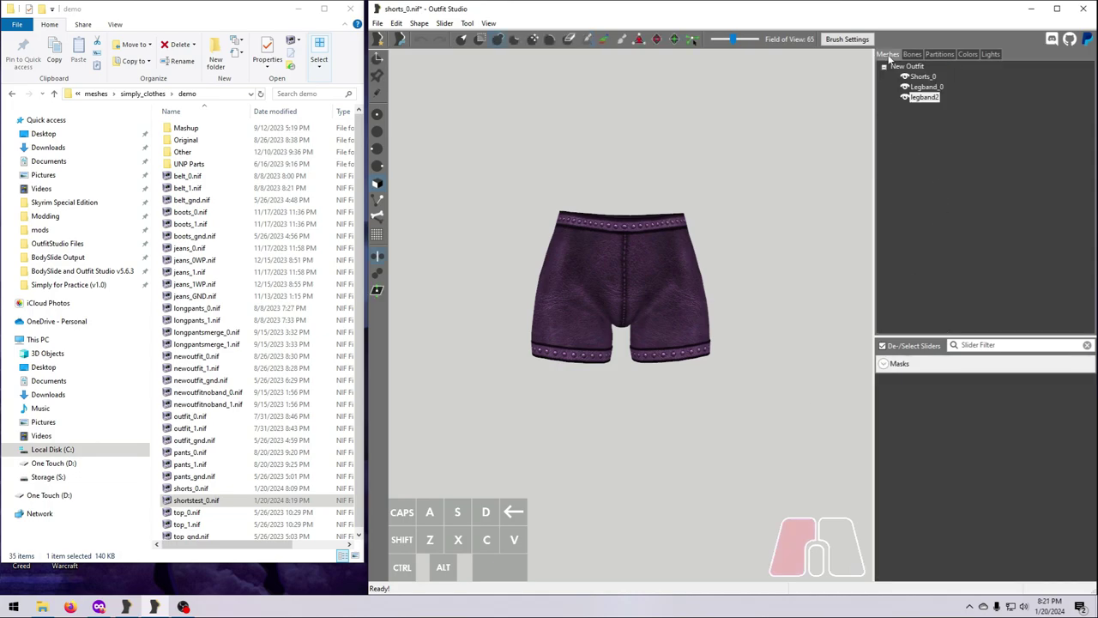
Step: Merge legband2's geometry into Legband_0, deleting the source shape
click(930, 96)
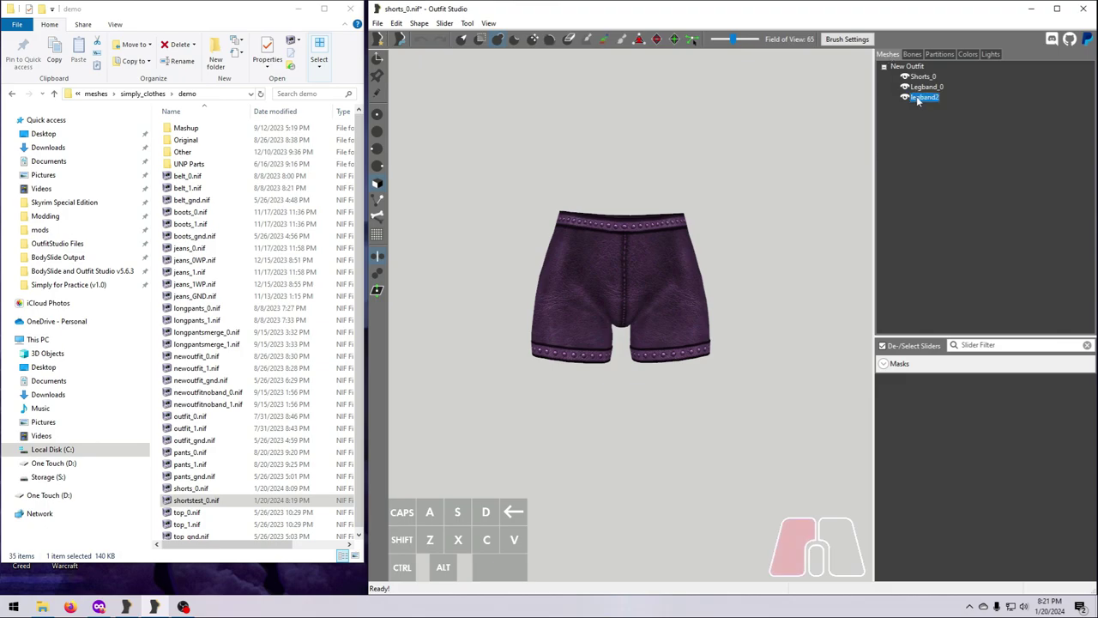
right_click(916, 96)
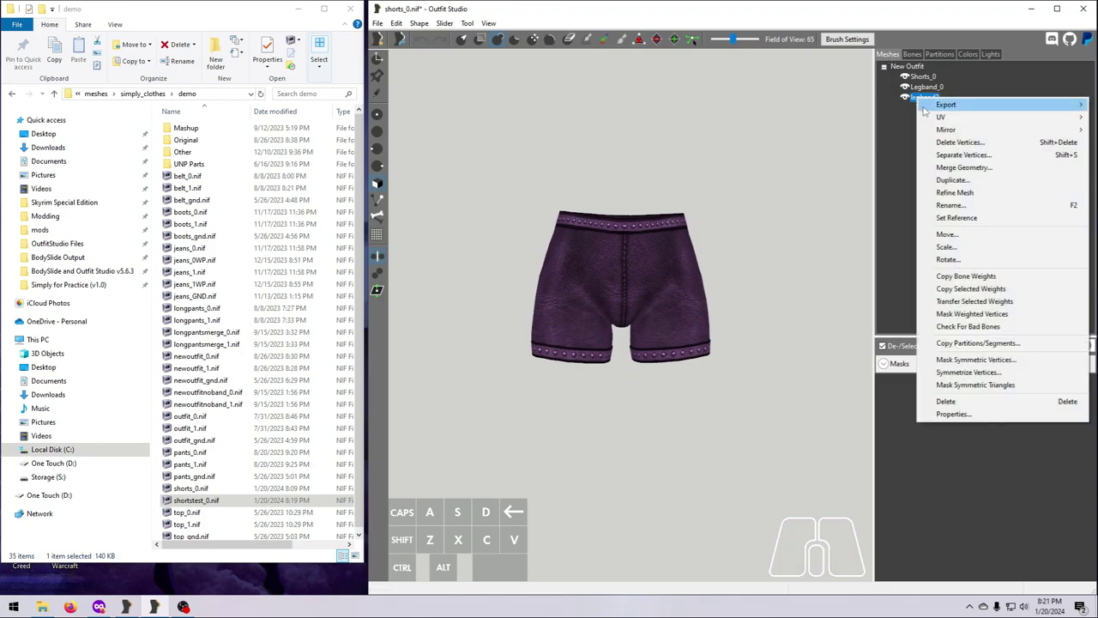
mouse_move(962, 168)
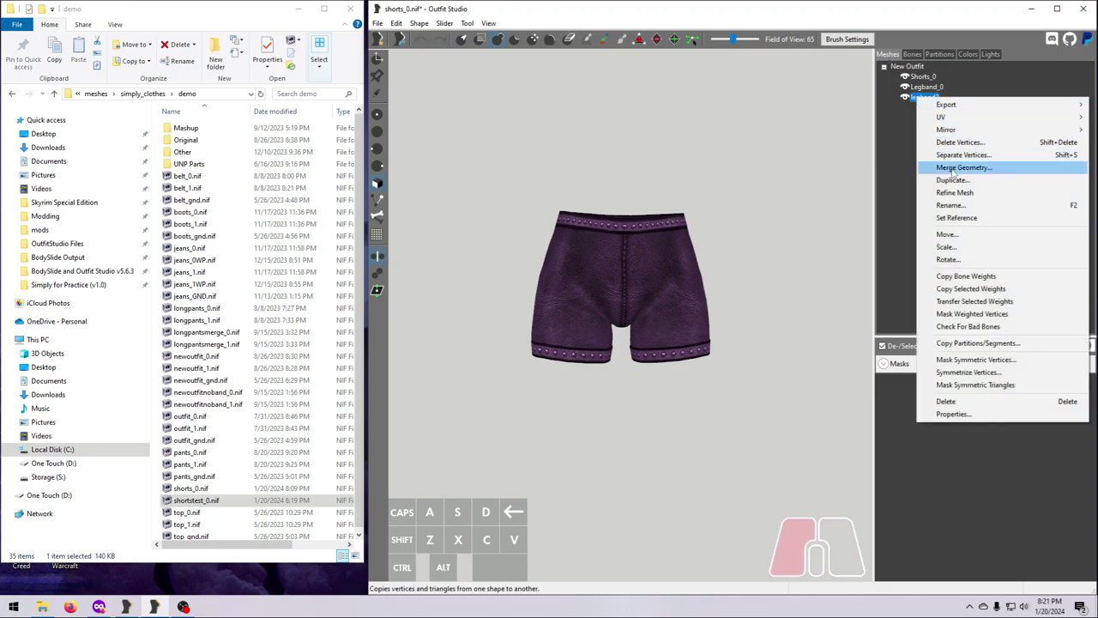
click(962, 168)
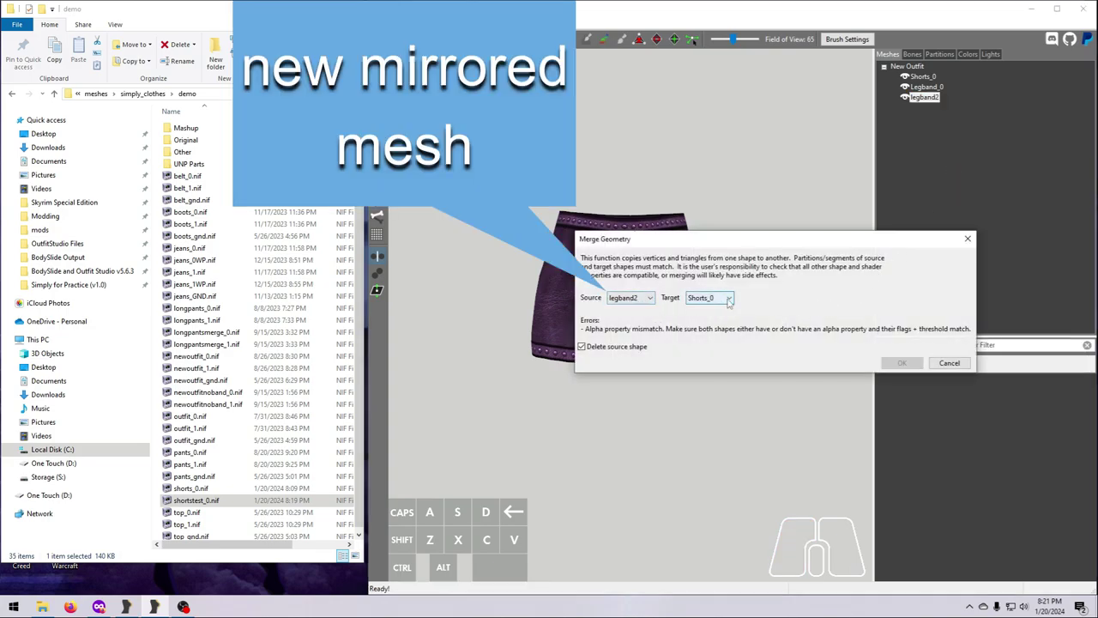
click(727, 299)
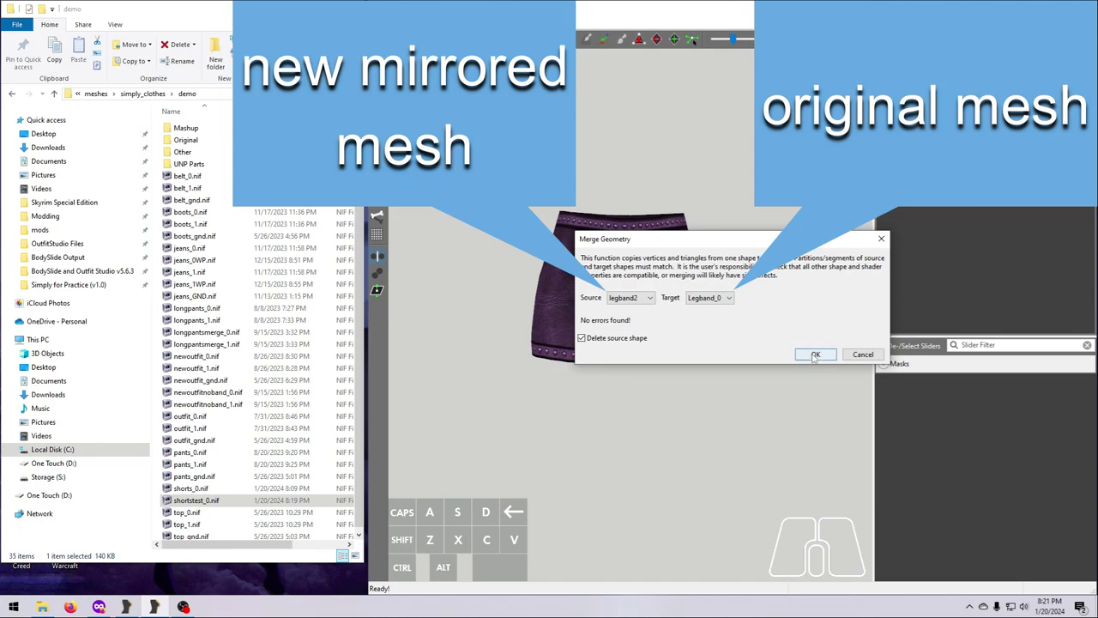
click(817, 353)
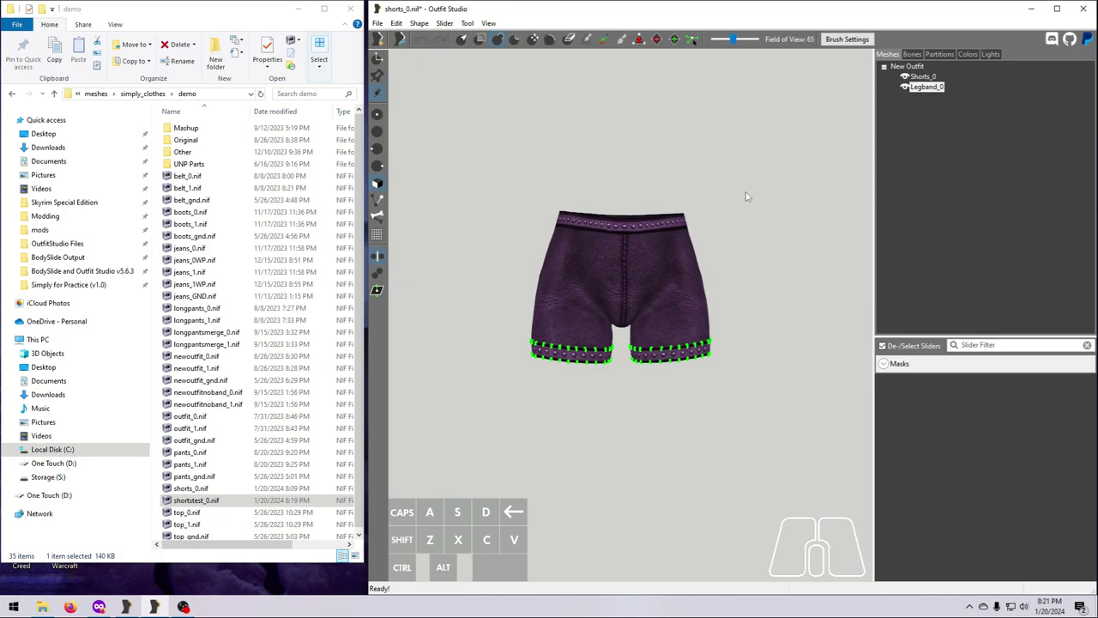
mouse_move(804, 182)
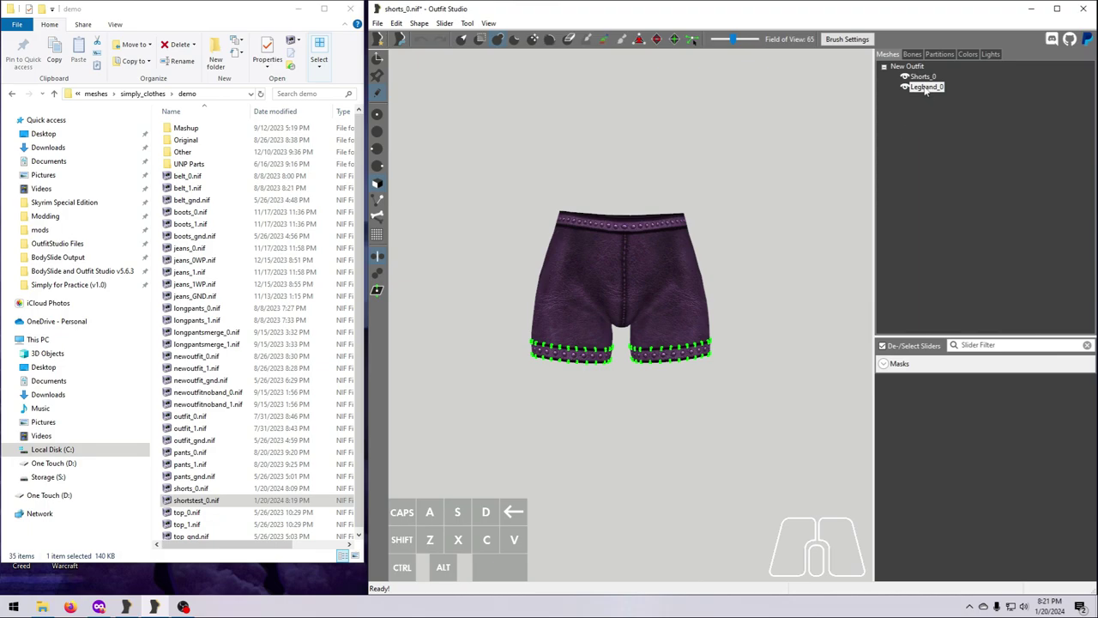
Step: Symmetrize Legband_0's vertices with its thigh and pelvis bone weights included
right_click(927, 86)
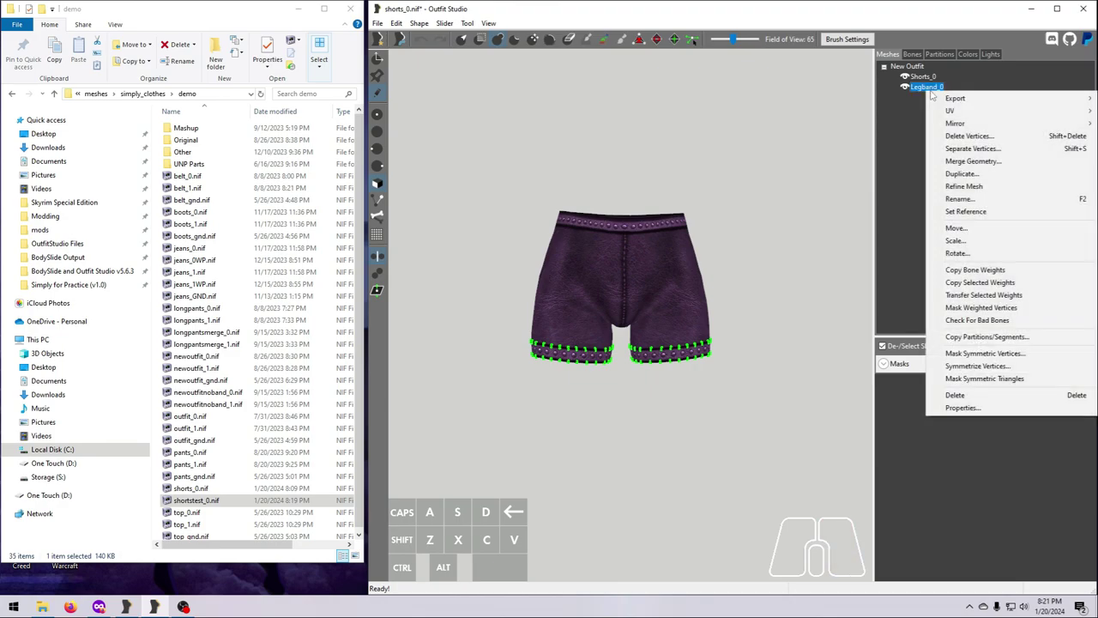
mouse_move(976, 366)
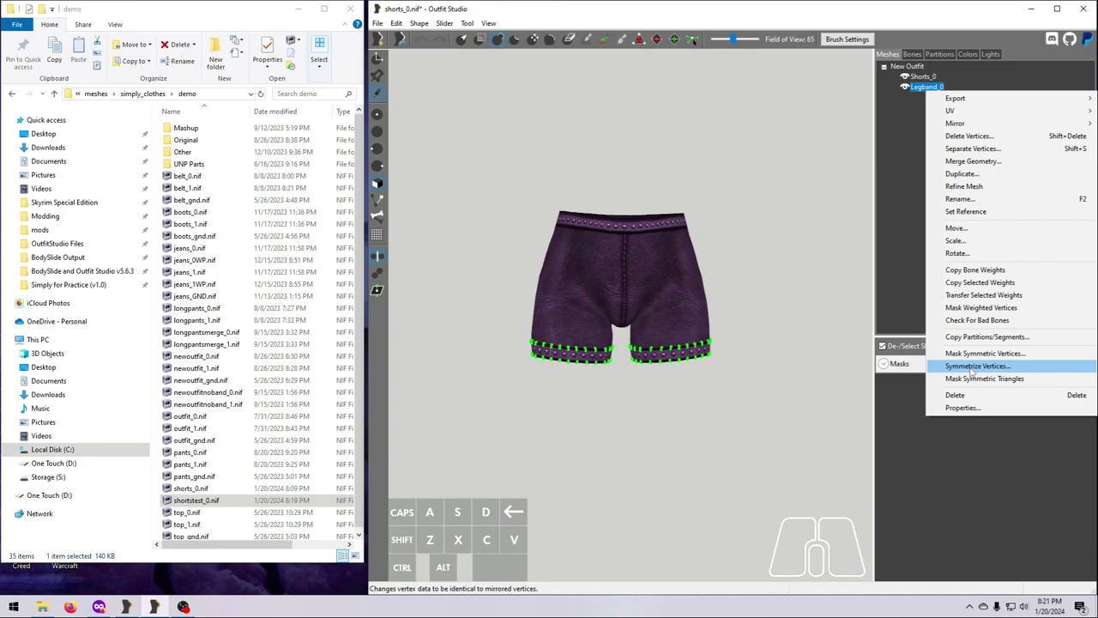
click(977, 367)
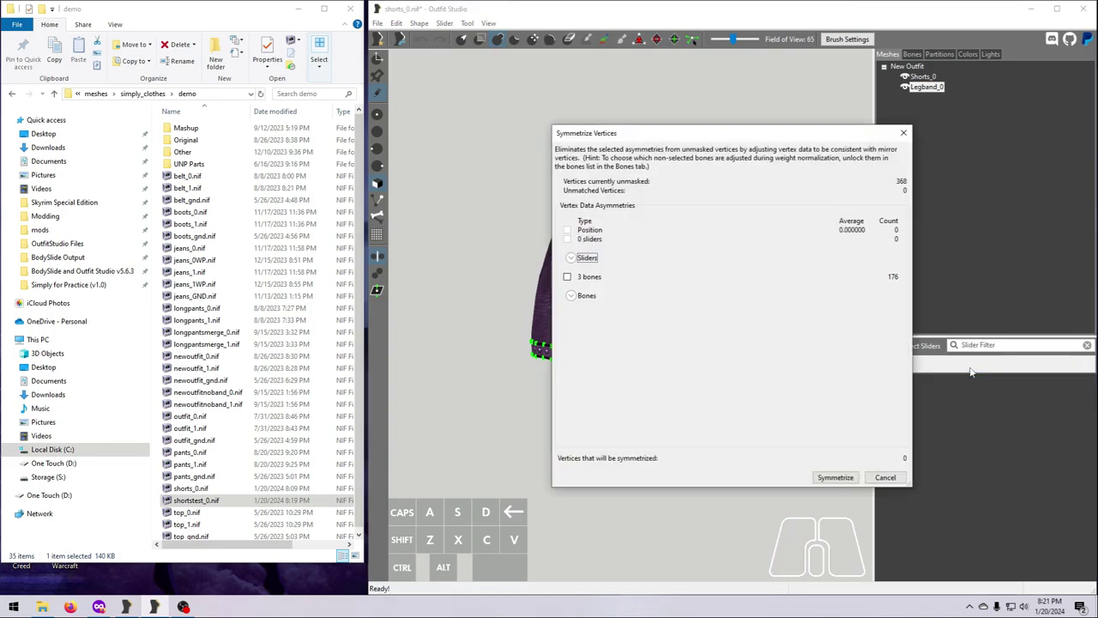
click(571, 296)
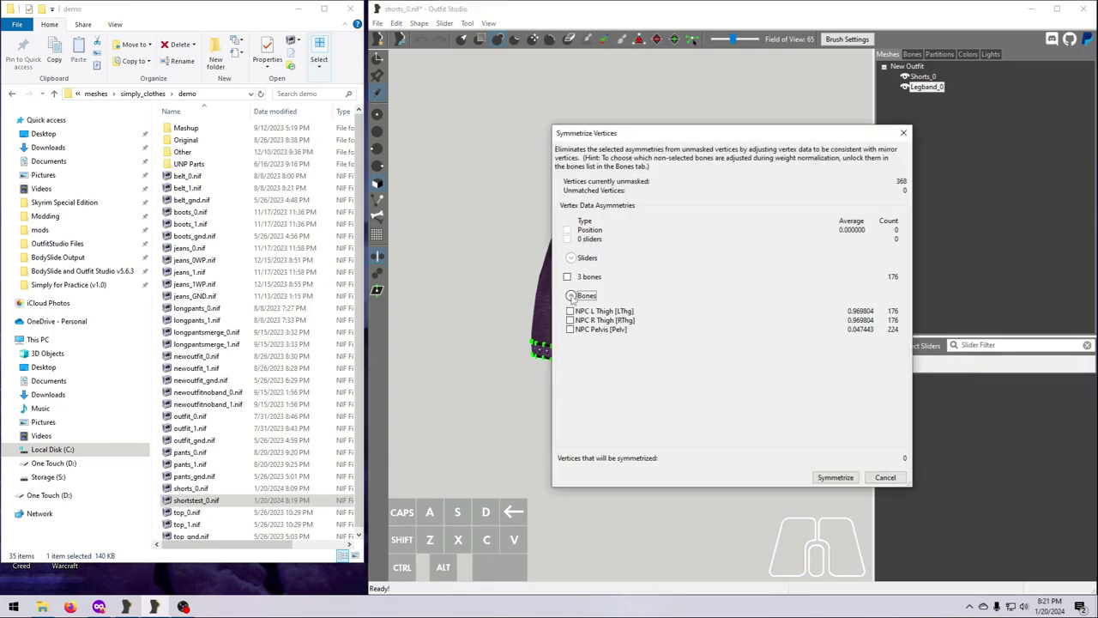
click(568, 277)
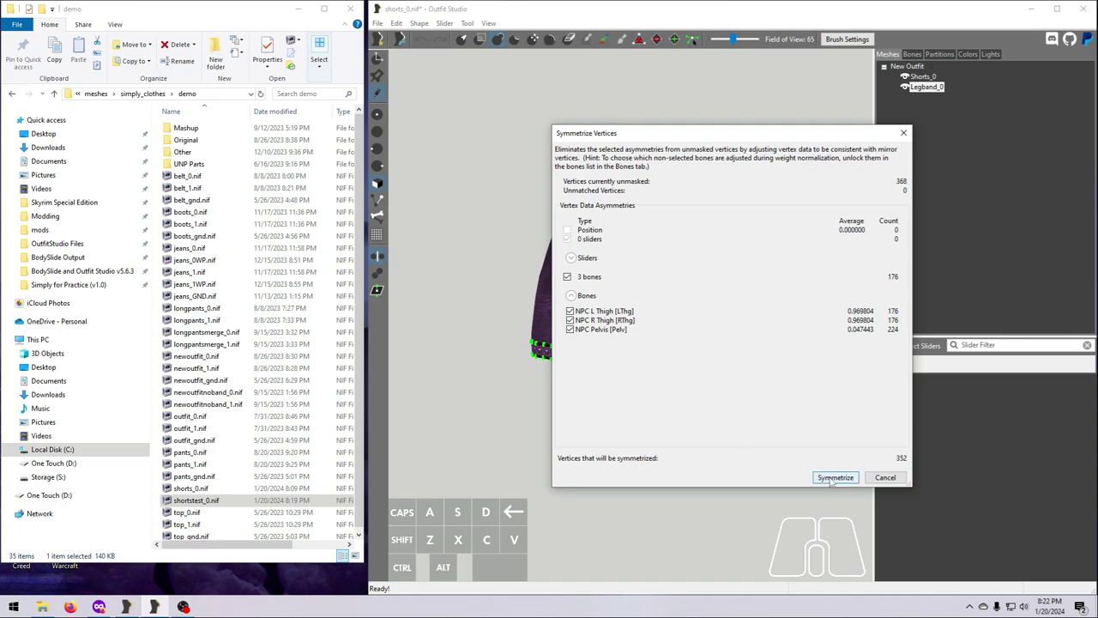
click(834, 477)
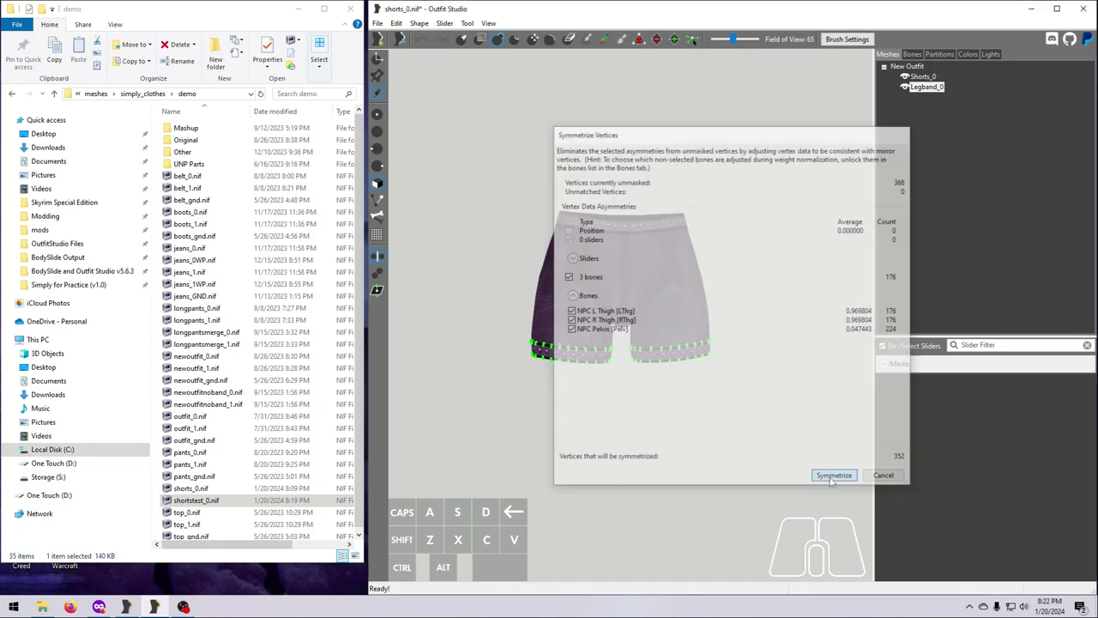
click(834, 476)
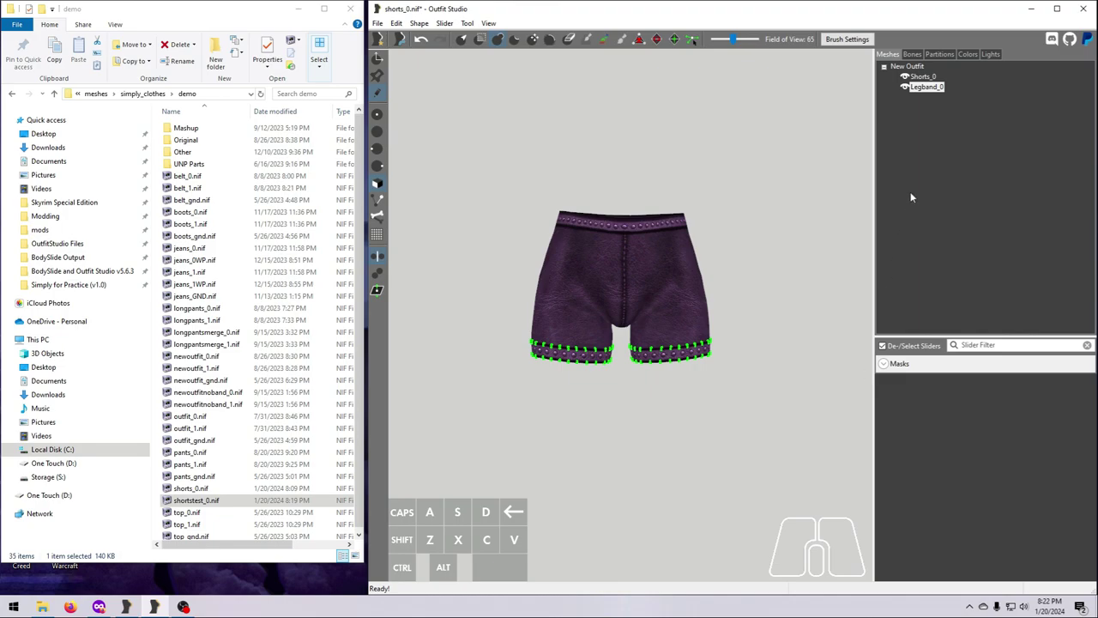
click(915, 55)
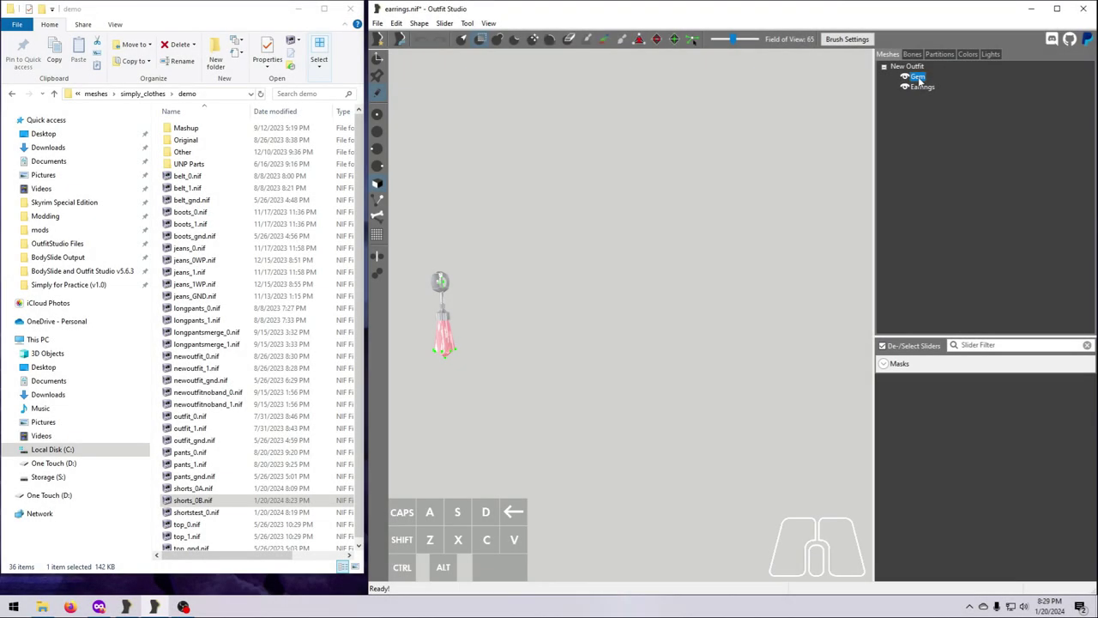
Step: Duplicate the Gem and Earrings shapes and mirror the copies to the opposite side of the head
click(920, 89)
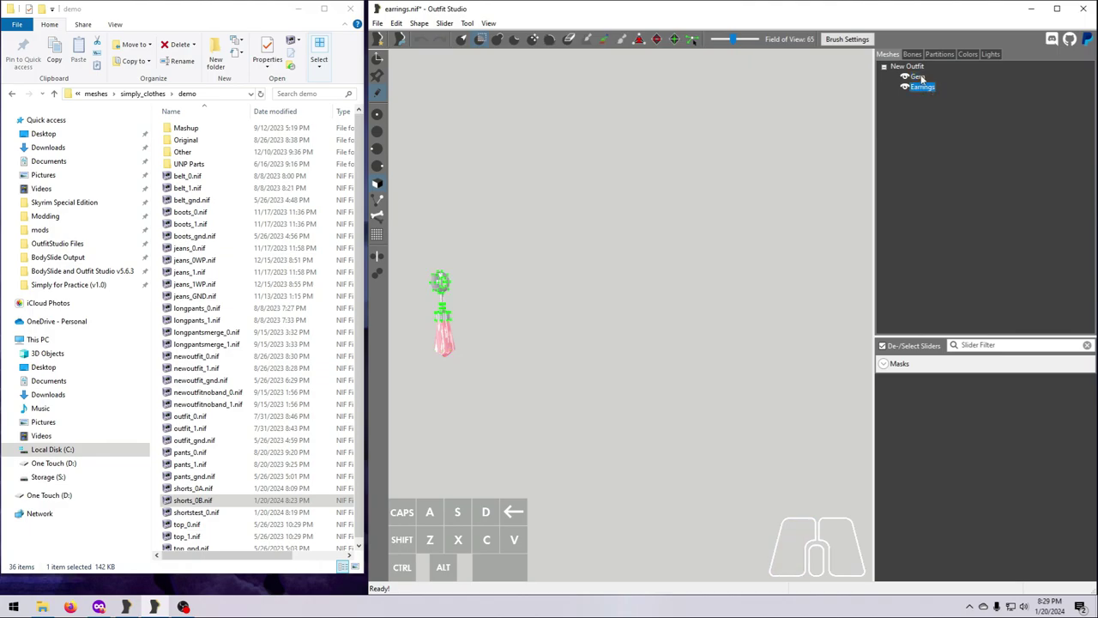
click(916, 77)
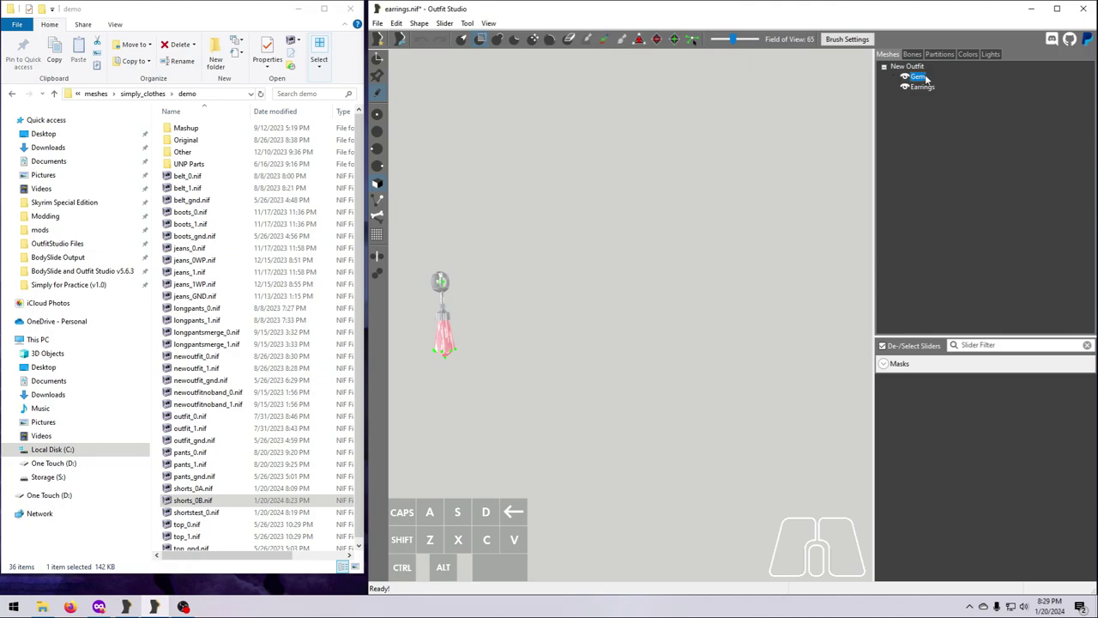
right_click(918, 78)
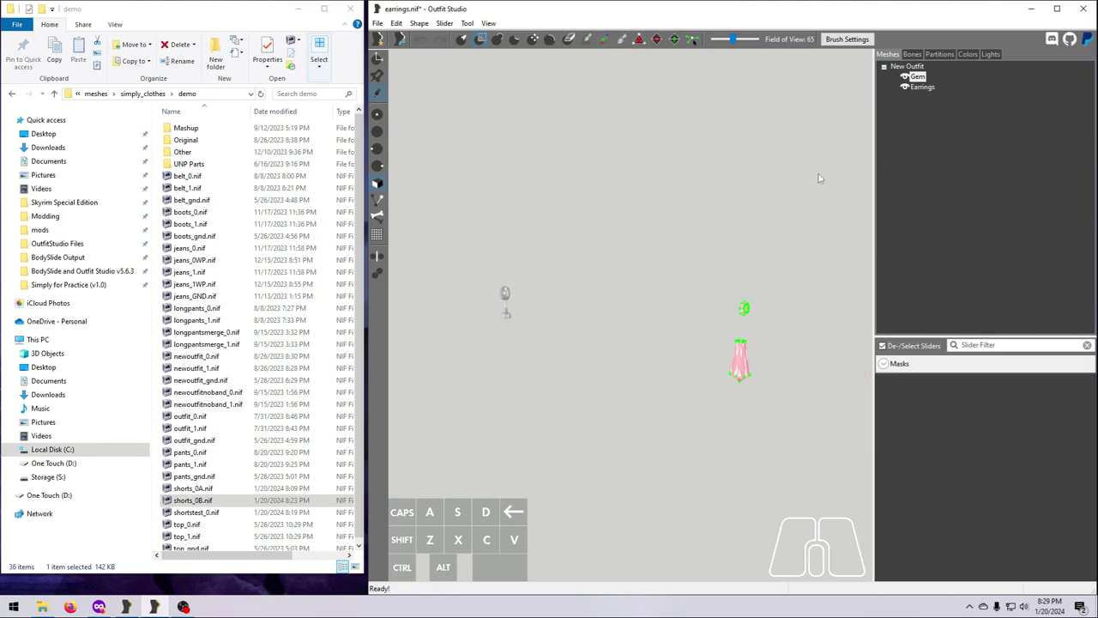
right_click(911, 75)
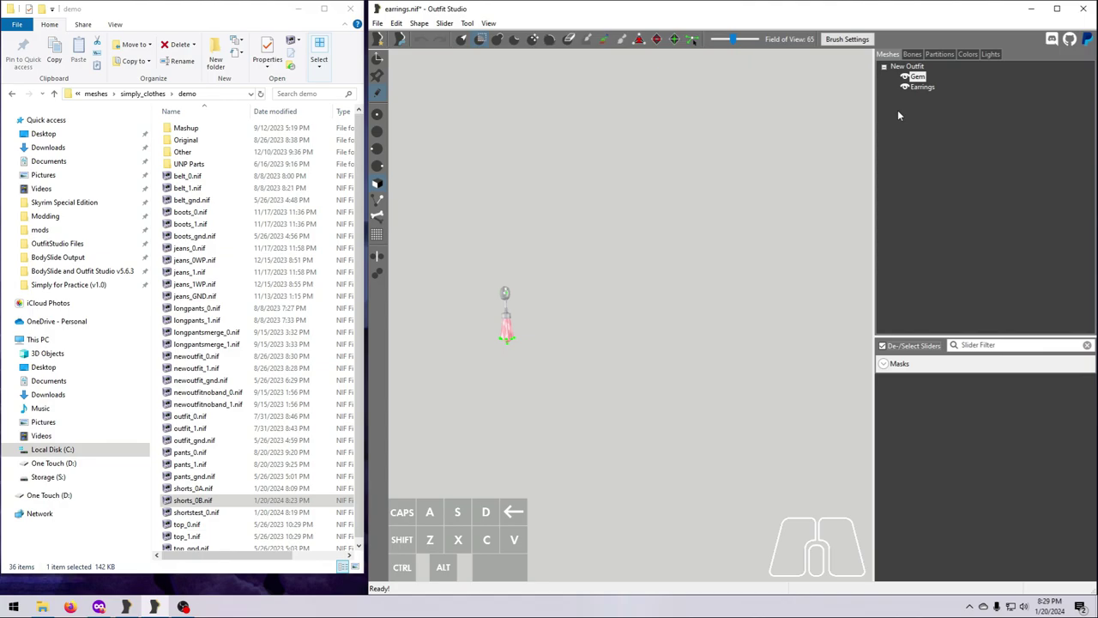
Step: Move the copied earring and gem into place and show the NPC Head bone weights
click(926, 87)
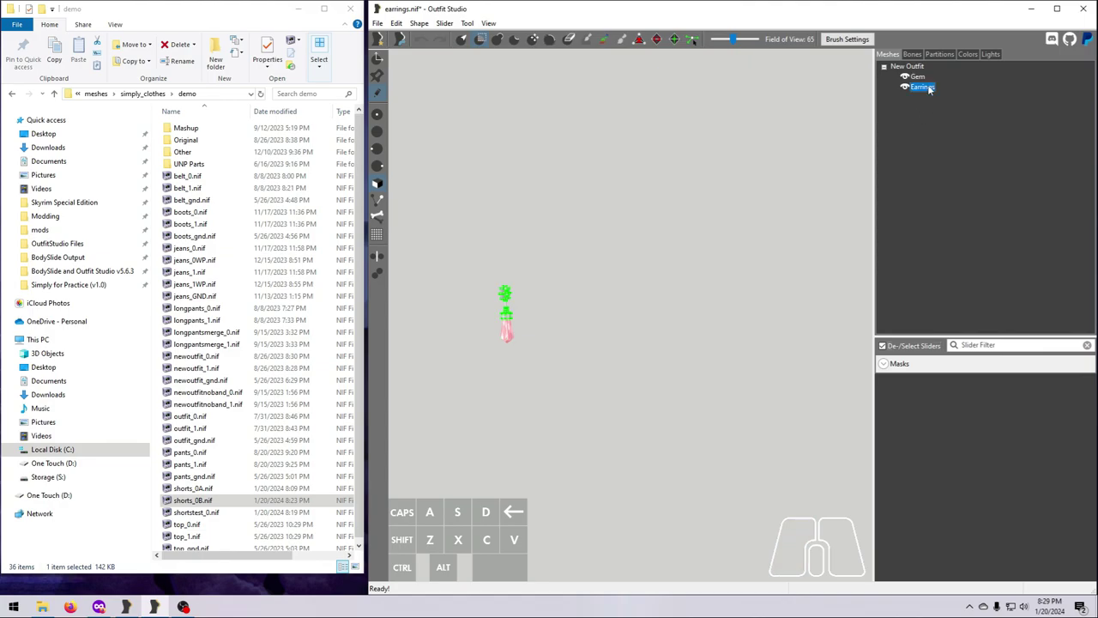
click(915, 75)
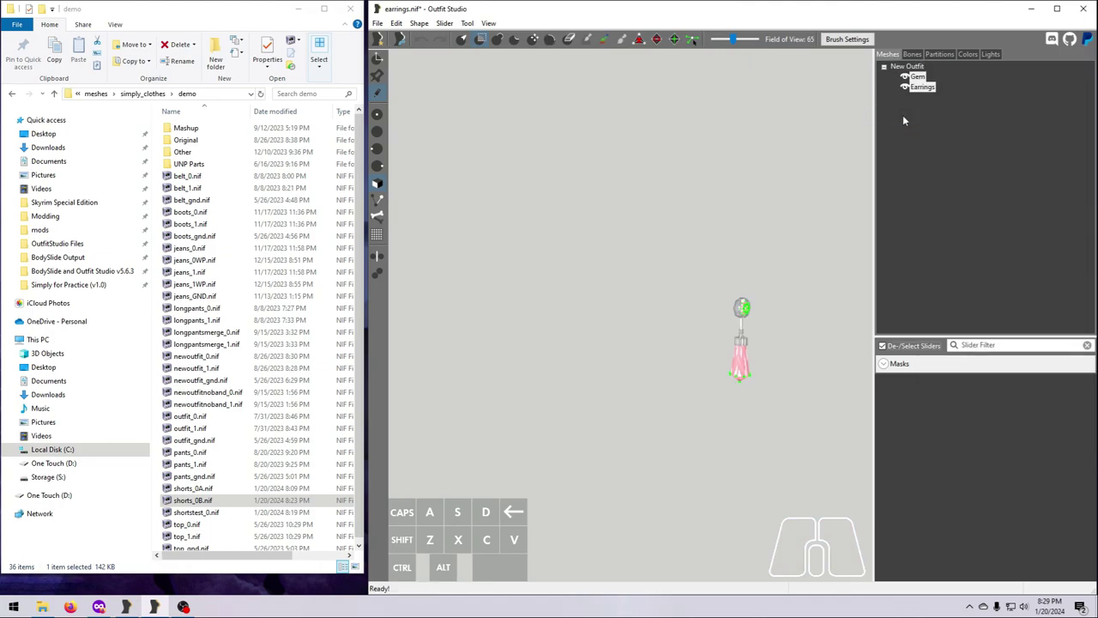
click(913, 53)
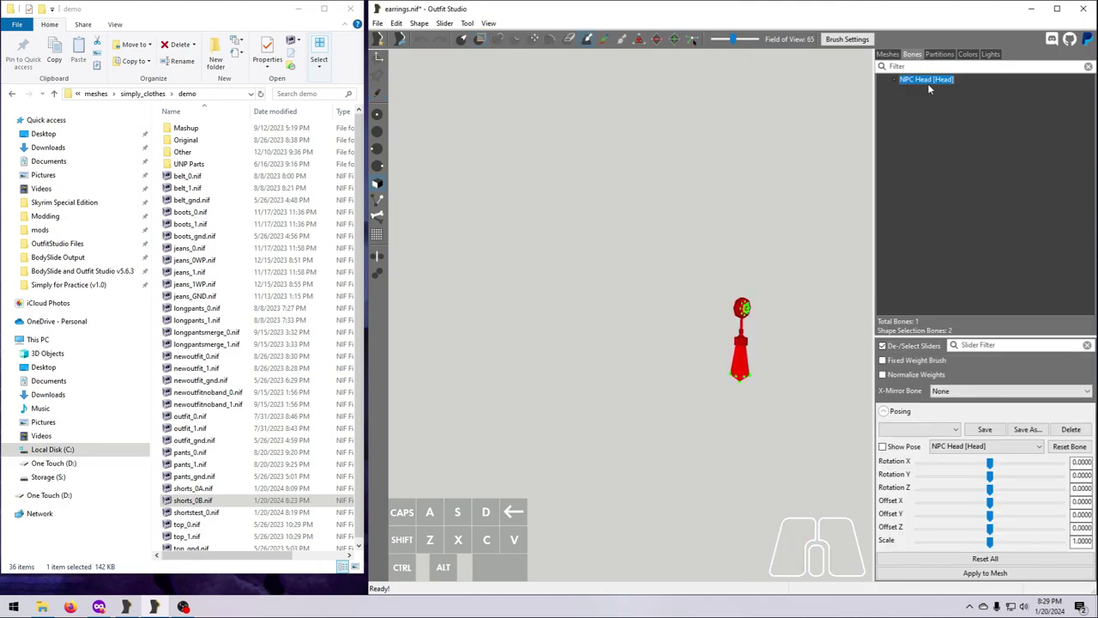
Step: Merge gem2 into Gem and ear2 into Earrings with Merge Geometry, deleting the source shapes
right_click(907, 75)
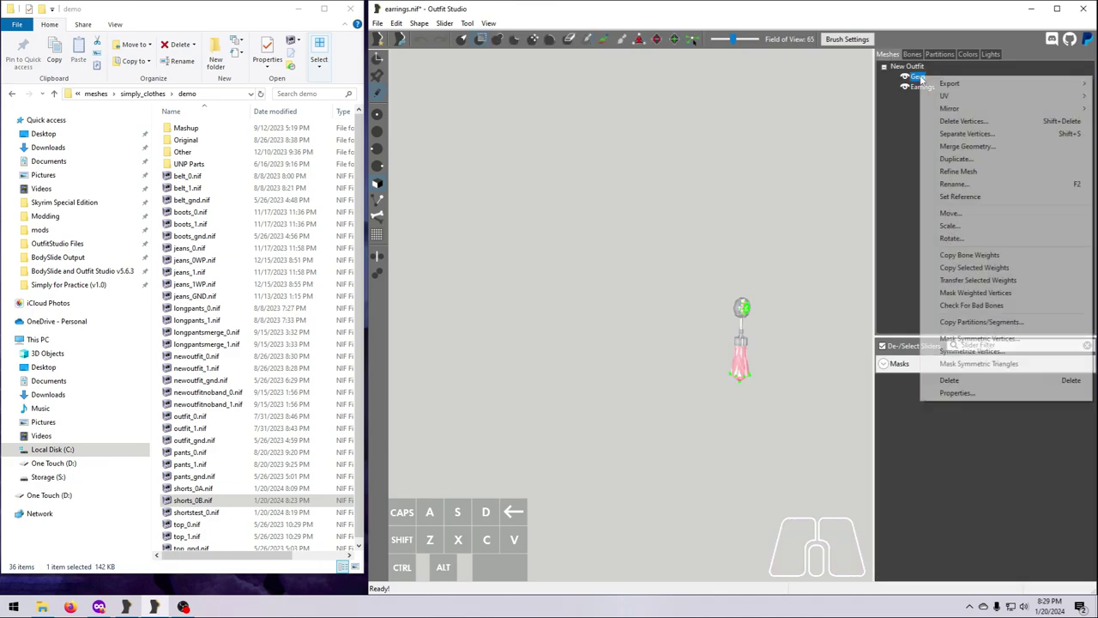
click(921, 86)
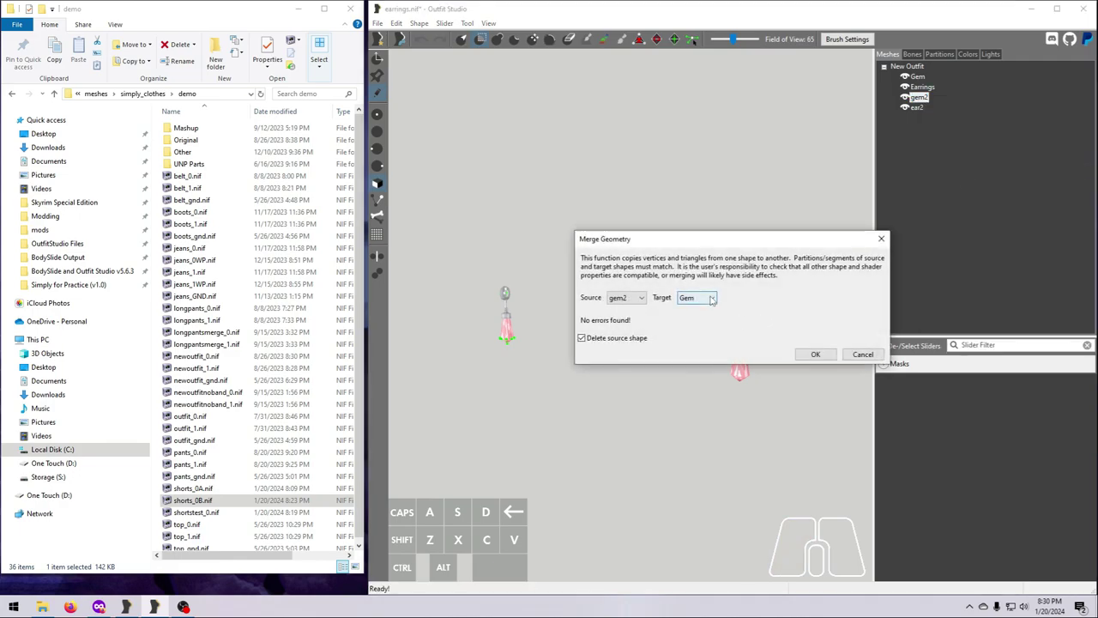
click(627, 297)
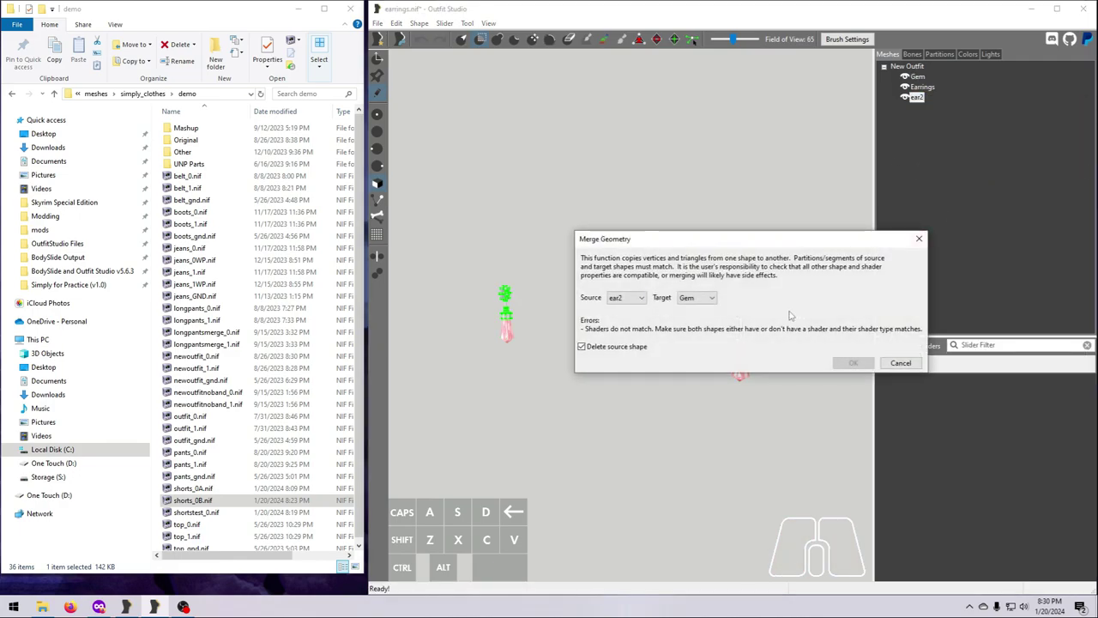
click(853, 362)
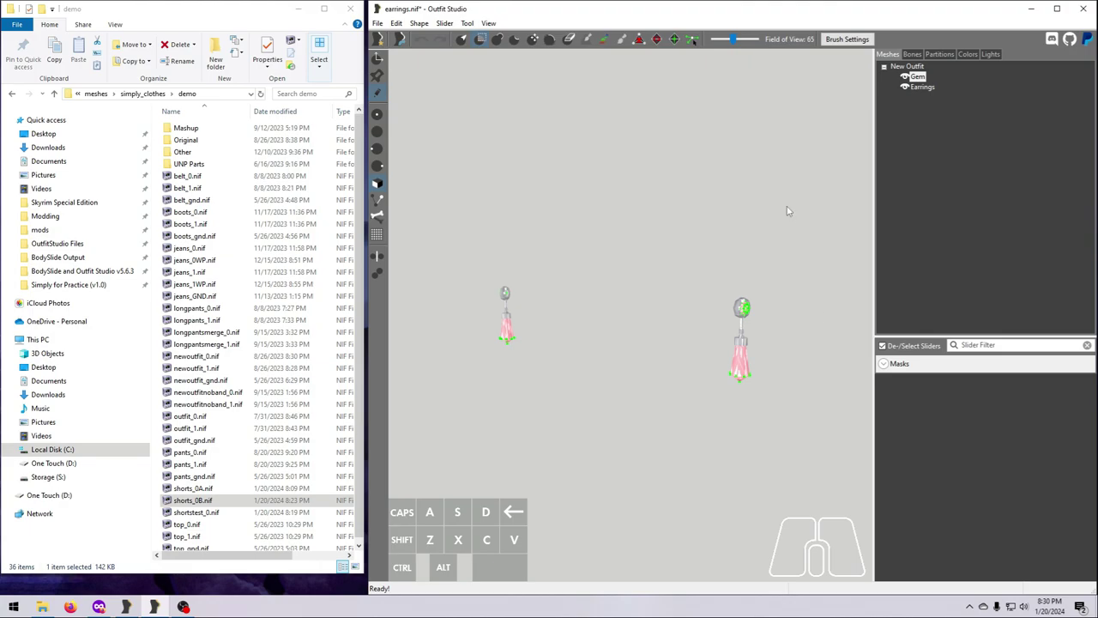
click(918, 77)
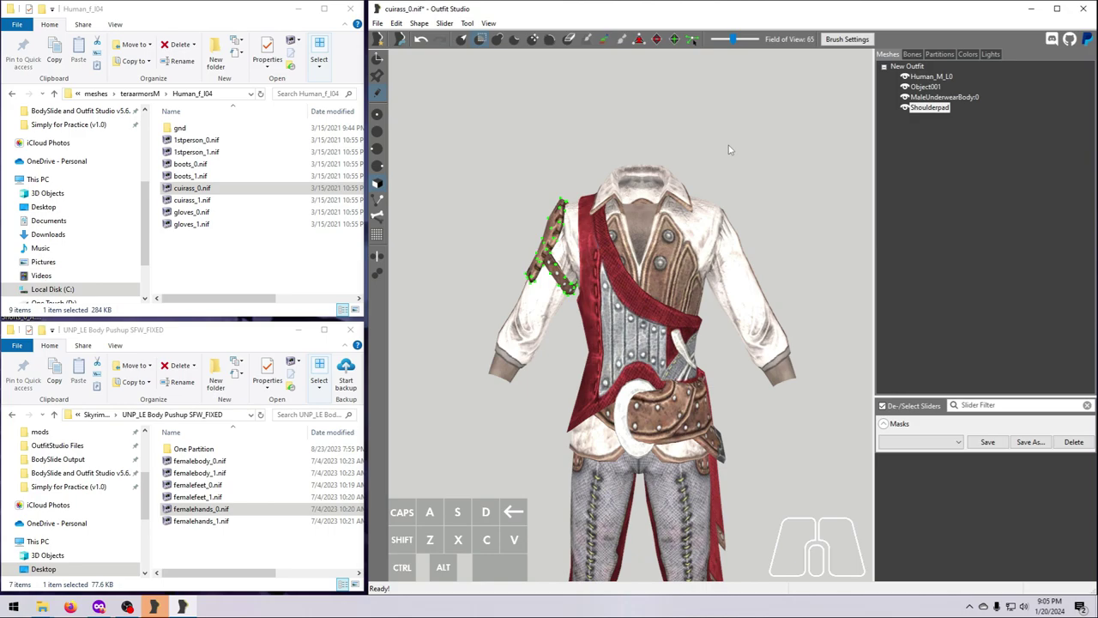
Step: Duplicate and mirror the Shoulderpad shape onto the other shoulder and show its bone weights
right_click(931, 106)
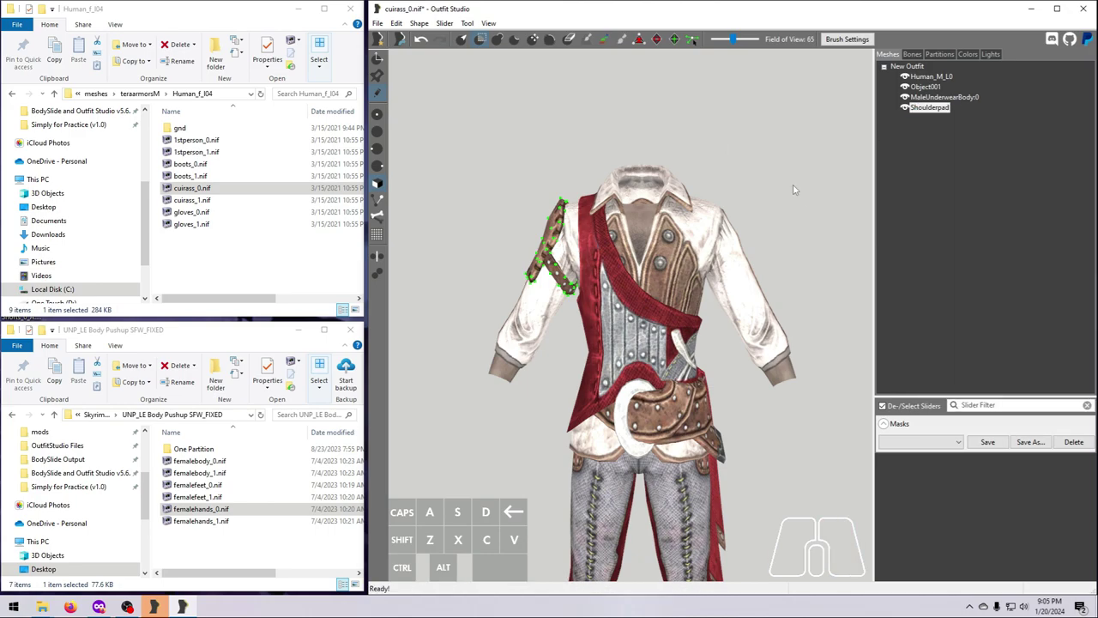
right_click(937, 106)
text(shoulder2)
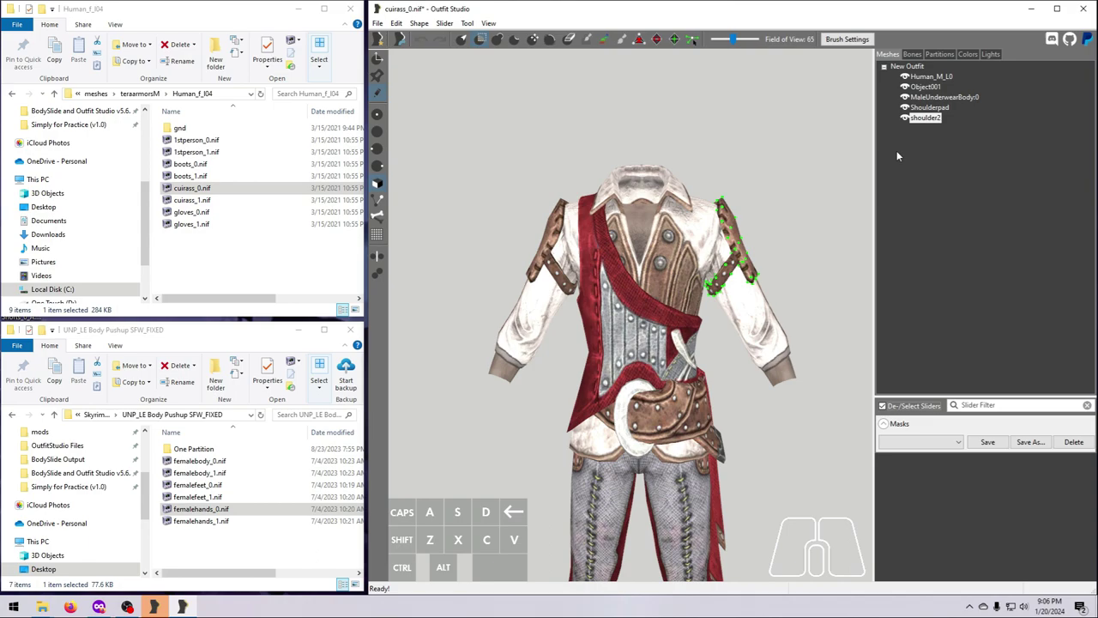
click(917, 120)
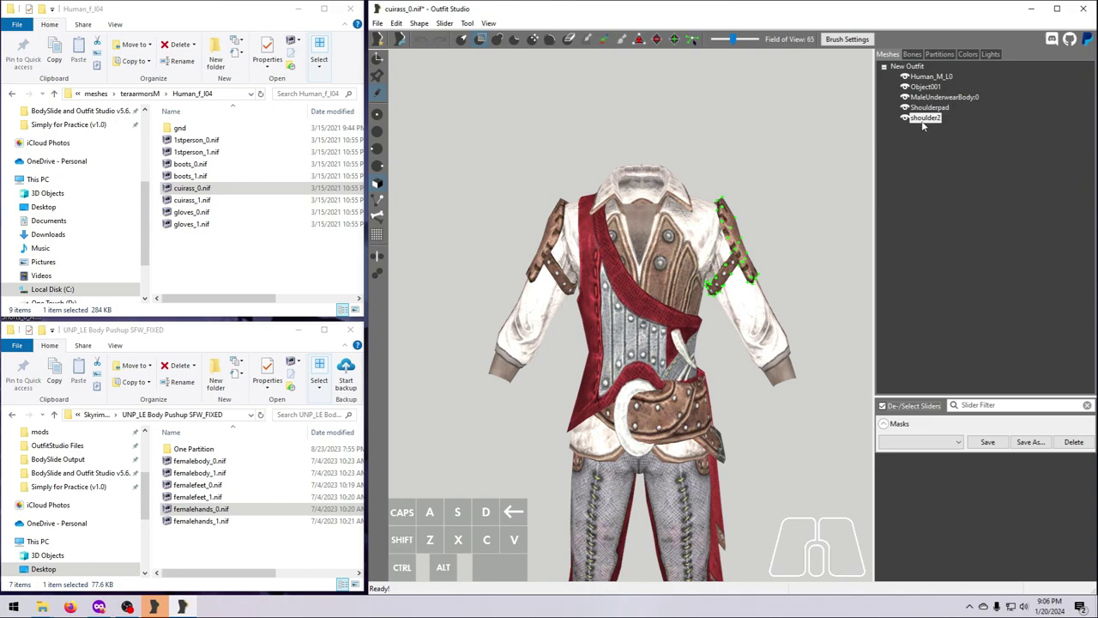
click(913, 53)
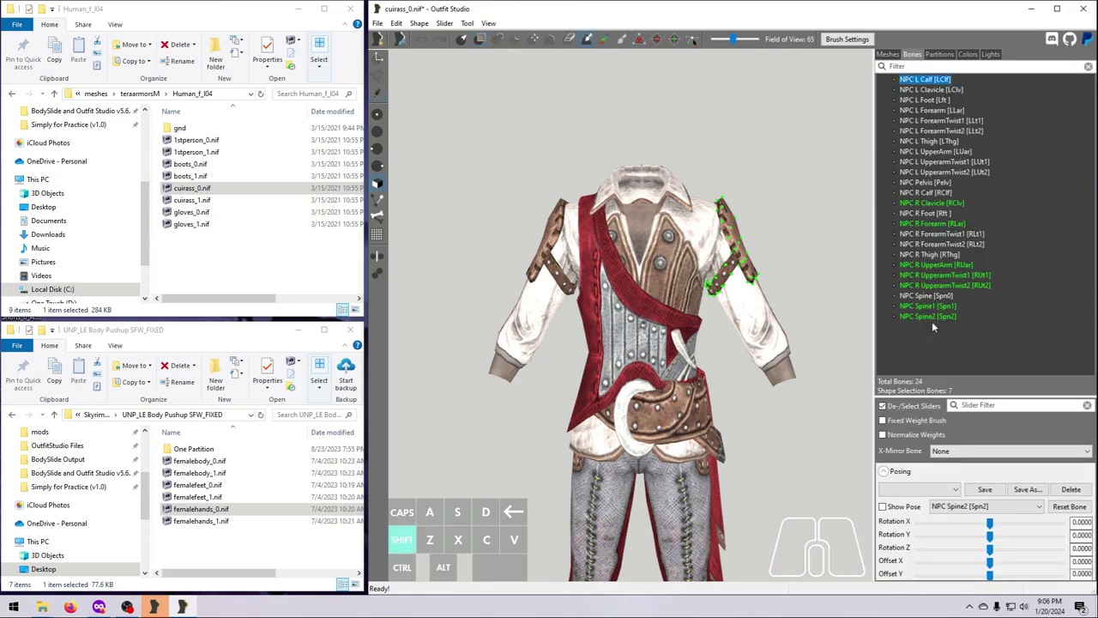
Step: Symmetrize the vertex weights of the mirrored shoulder pad
right_click(924, 316)
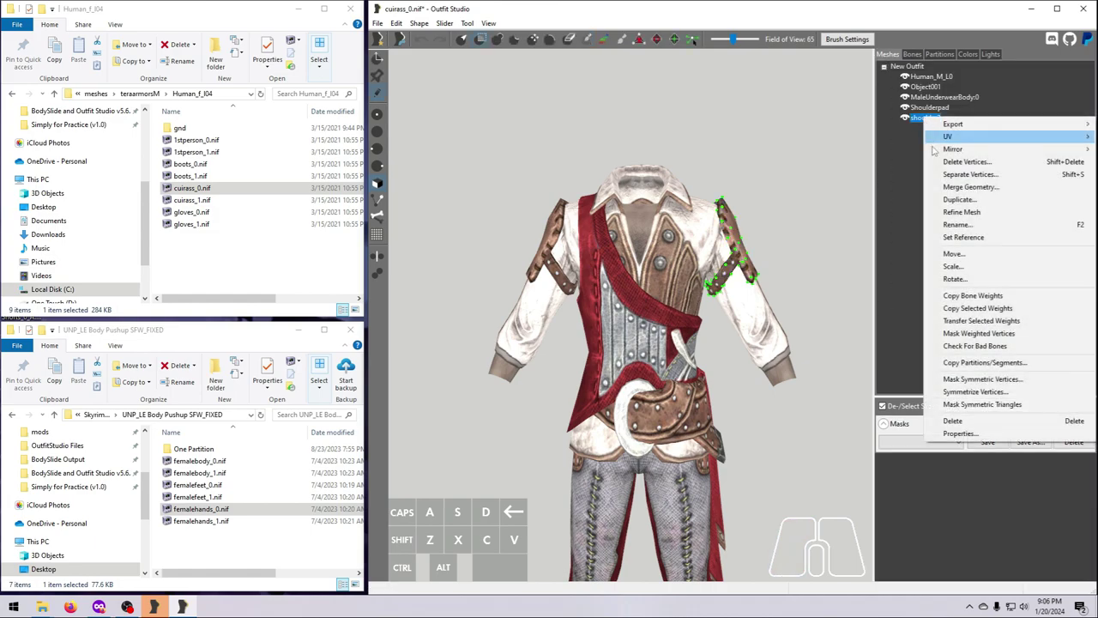
click(972, 185)
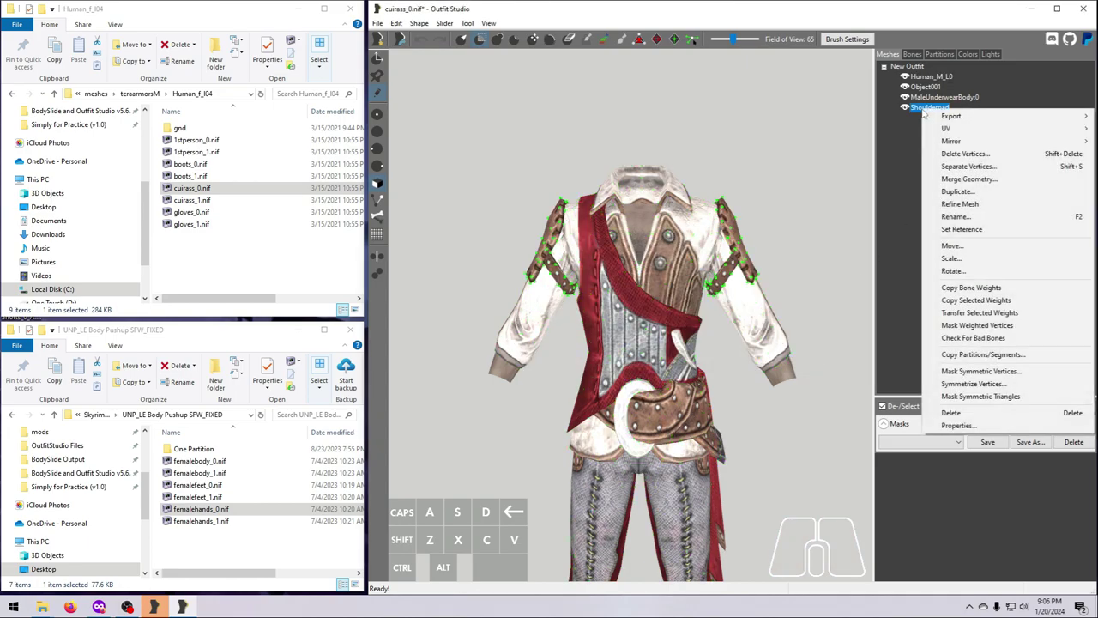
click(979, 383)
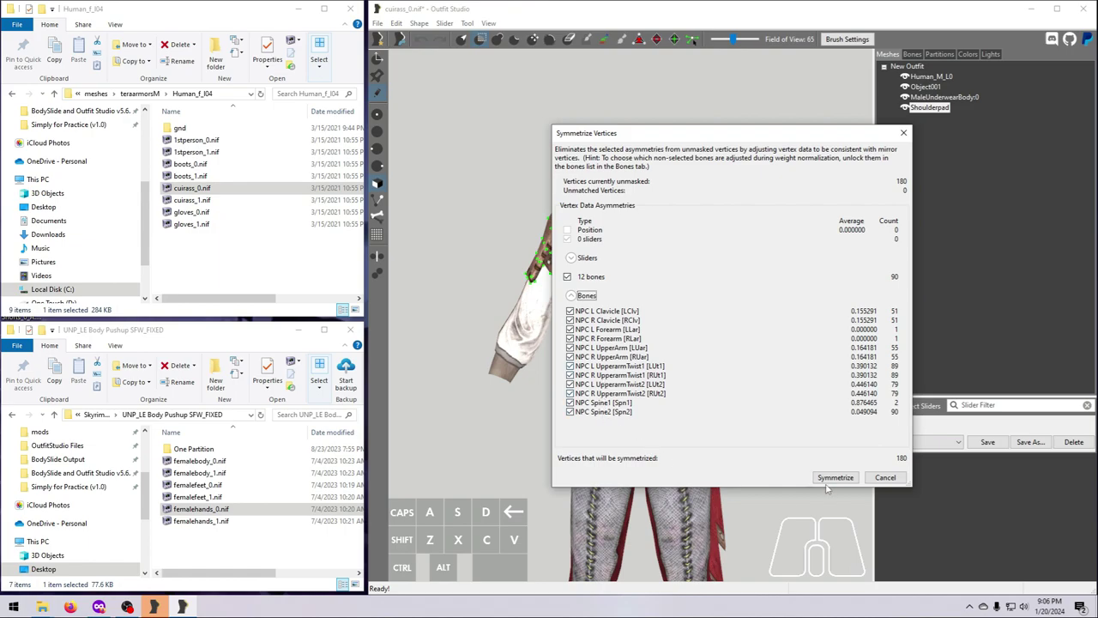
click(834, 477)
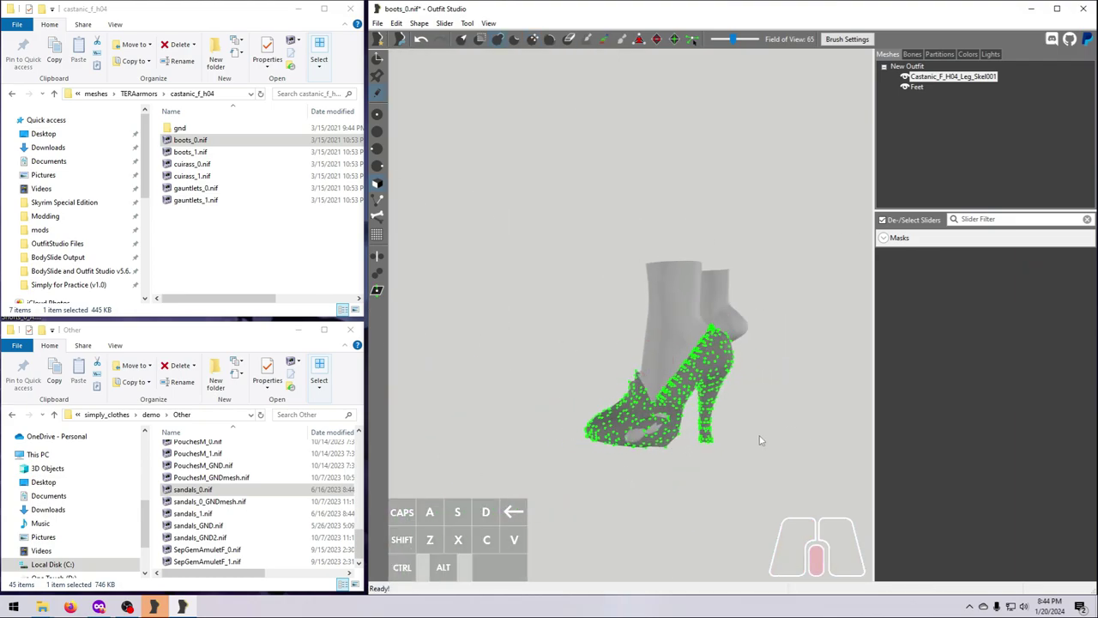
Step: Zoom in on the boot fitted on the foot in boots_0.nif with the transform gizmo shown
drag(755, 437, 652, 443)
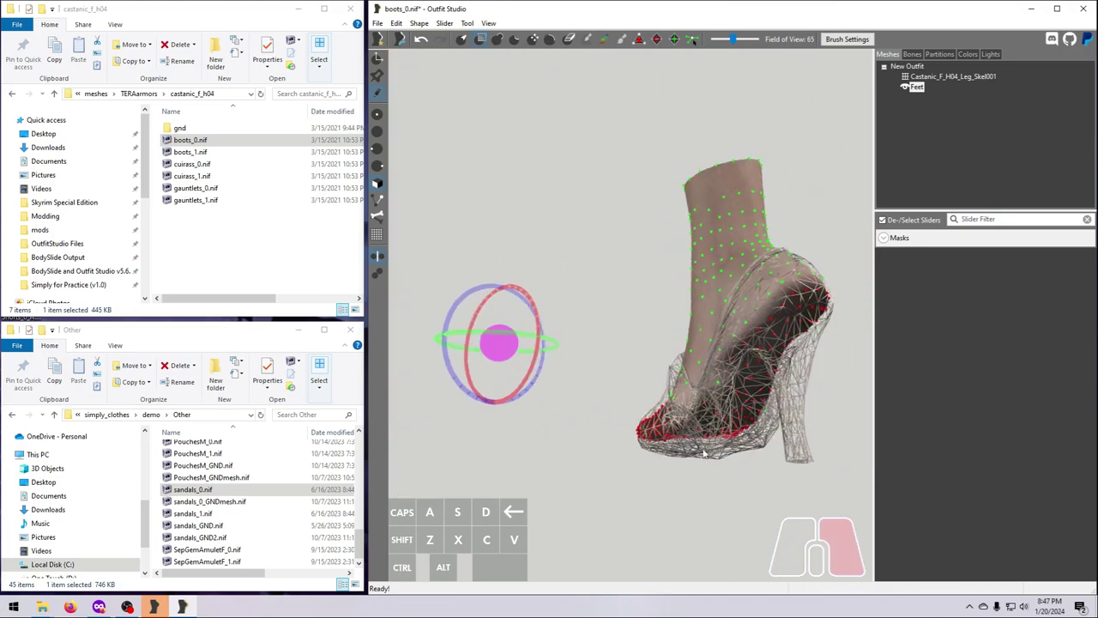
click(419, 24)
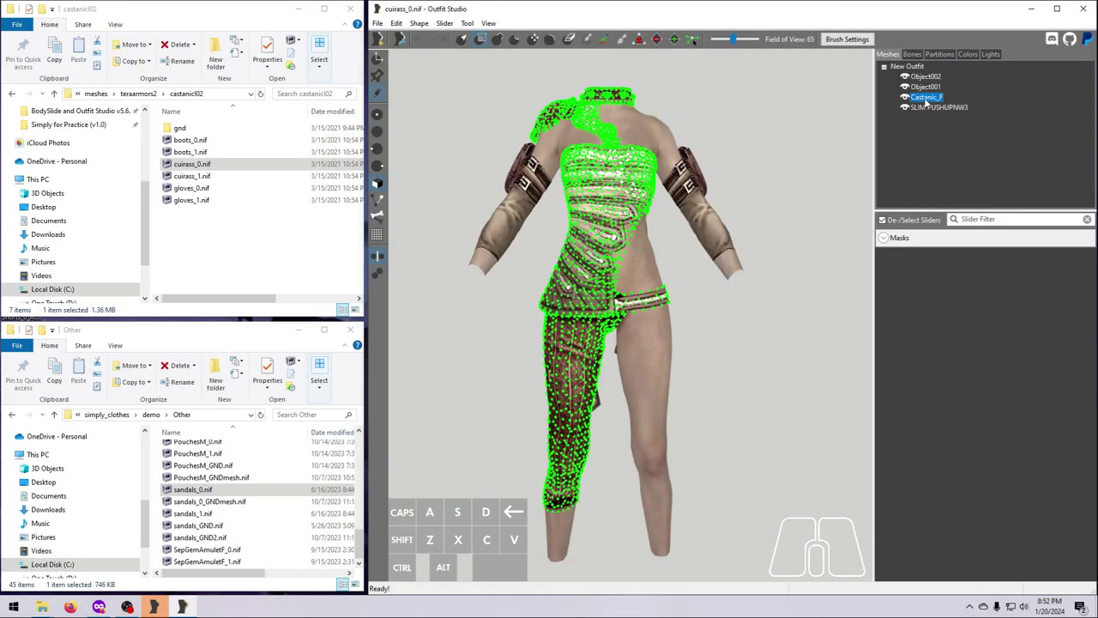
Step: Symmetrize the vertex weights of the outfit shape
right_click(913, 117)
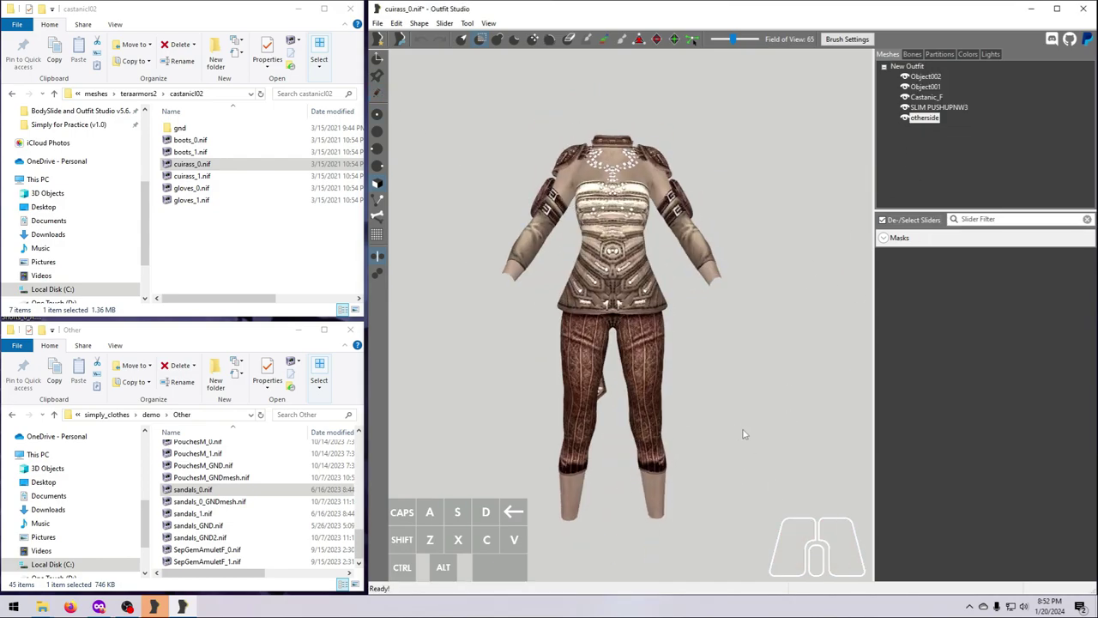
click(922, 120)
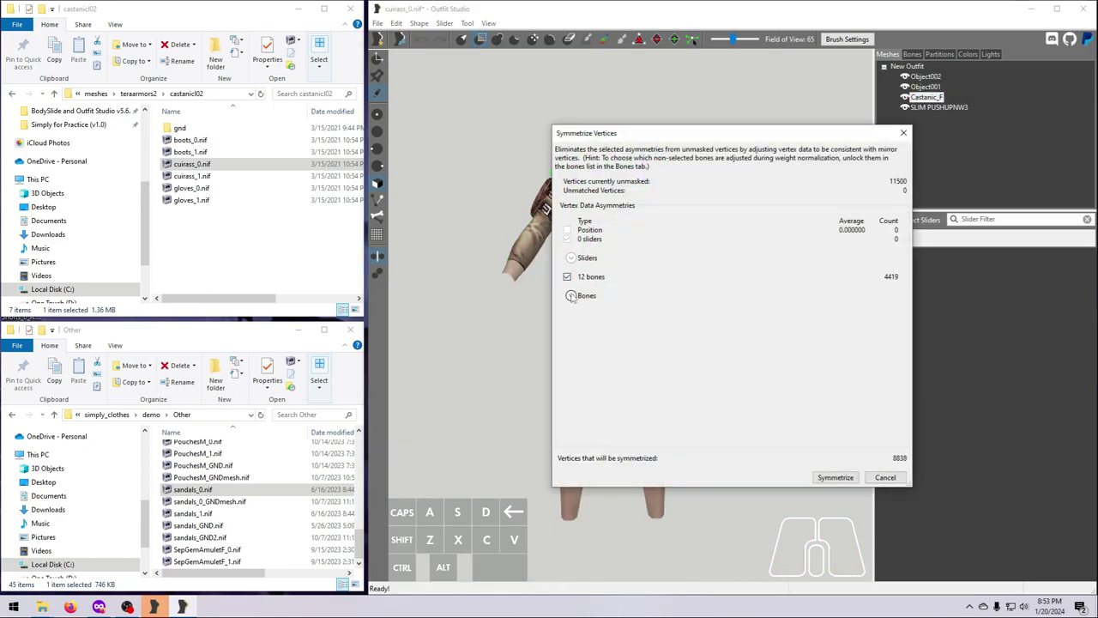
click(834, 477)
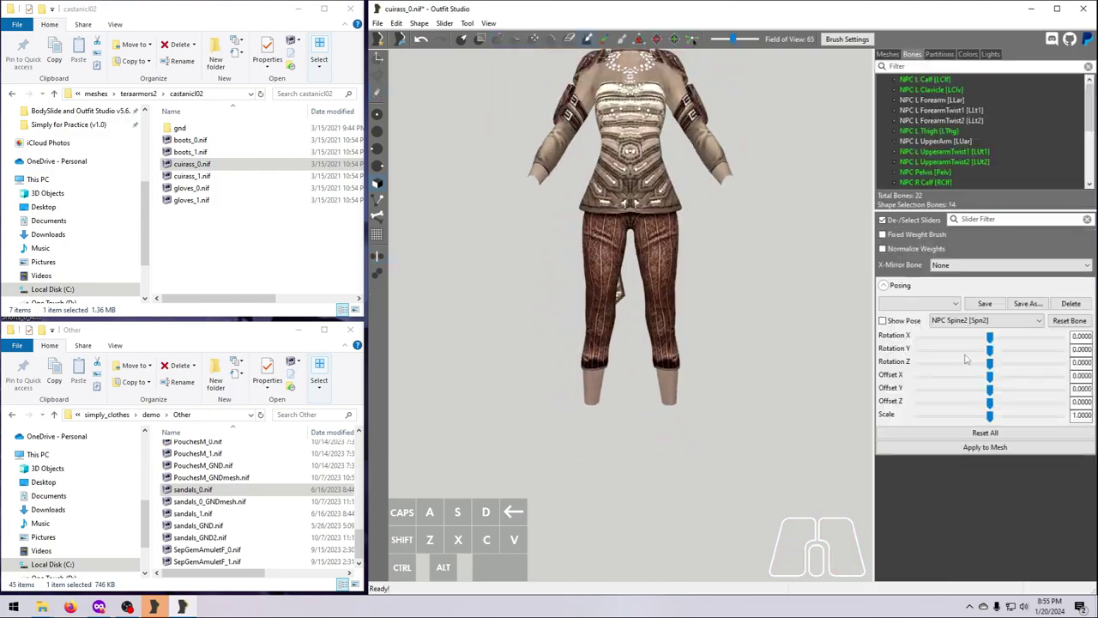
Step: Enable Posing in the Bones tab and preview the outfit in the Sitting pose
click(918, 302)
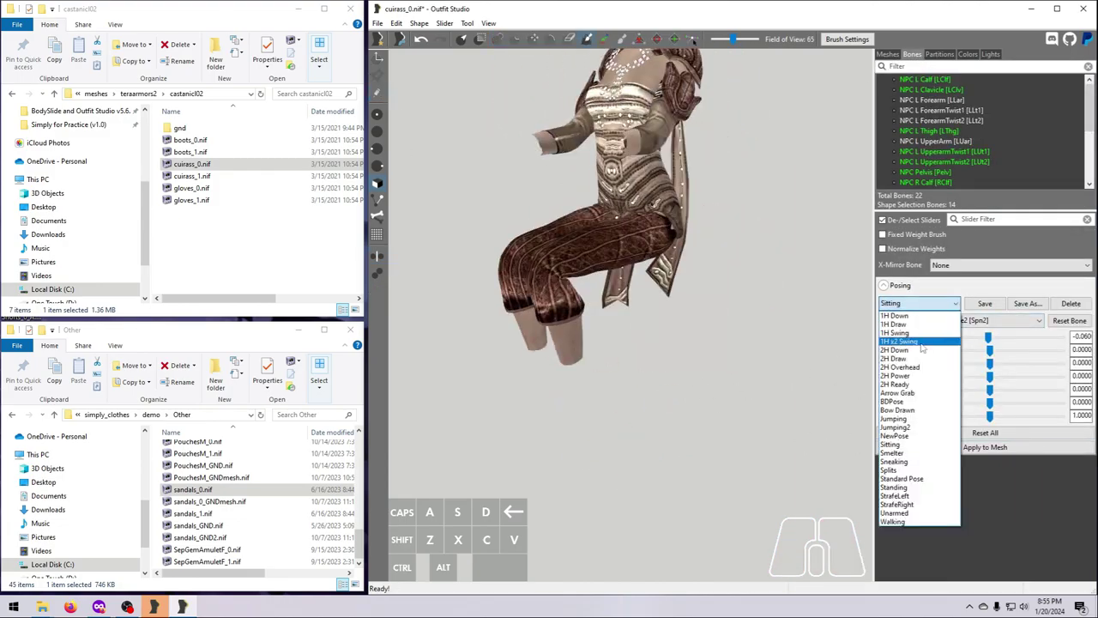
click(896, 340)
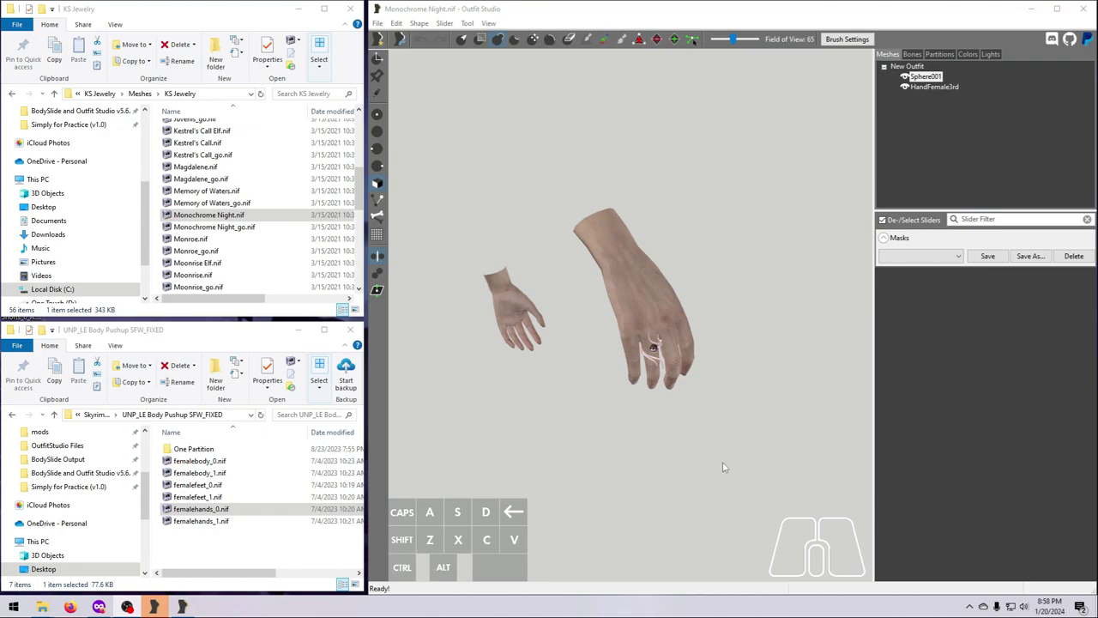
mouse_move(457, 53)
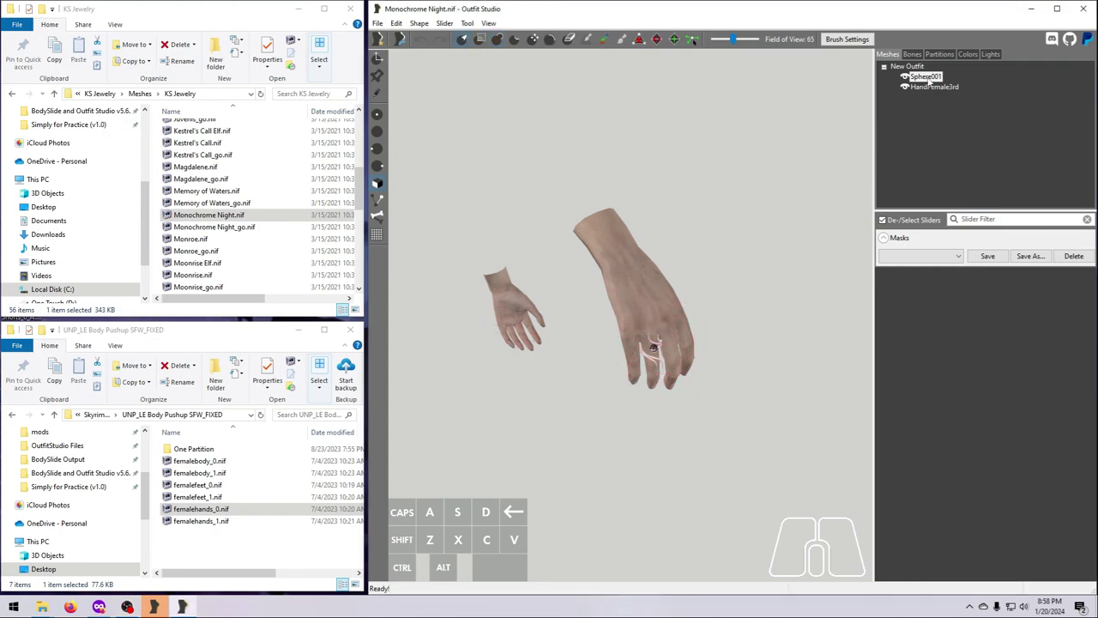
Step: Show the context menu for the ring shape in Monochrome Night.nif
right_click(923, 79)
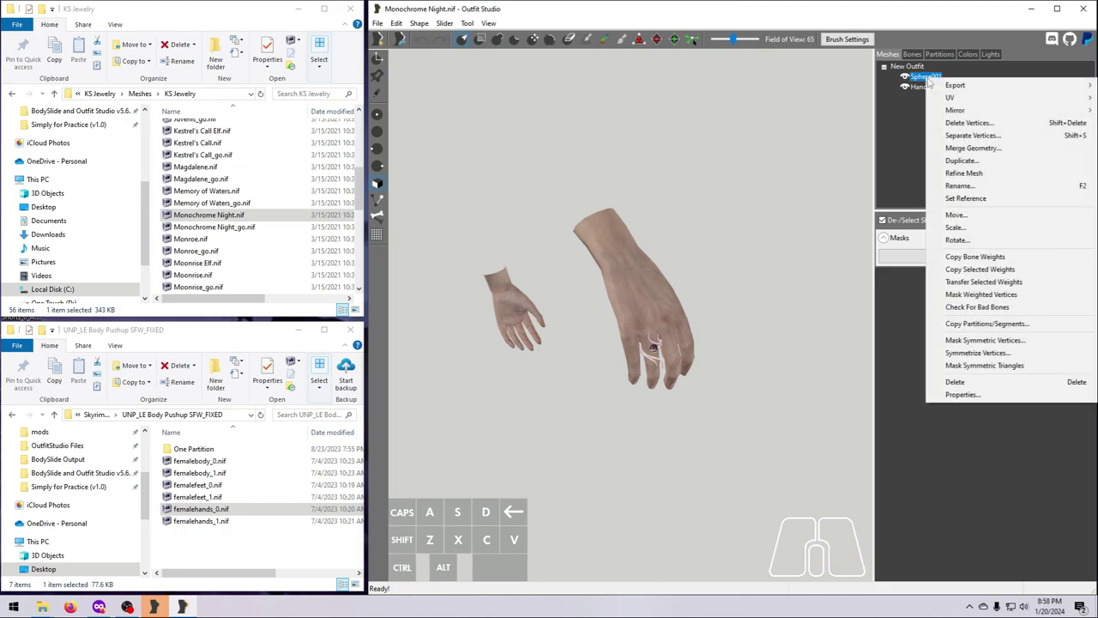